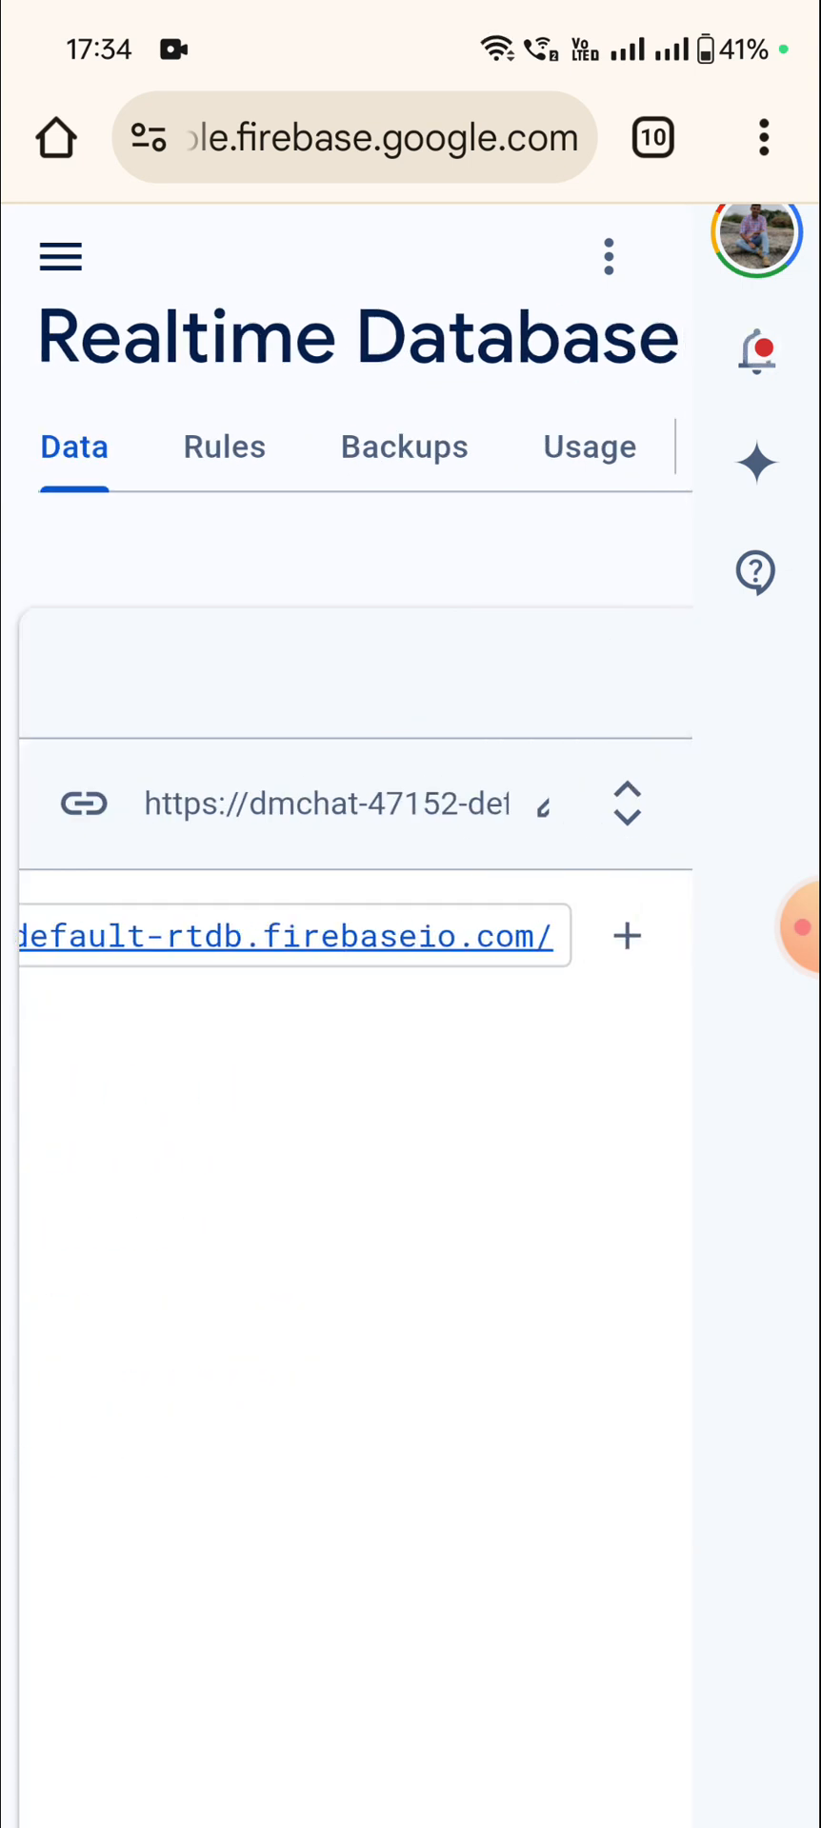
Add a new child at the database root and name its key Jsonfile
{"action": "left_click", "coordinate": [627, 937]}
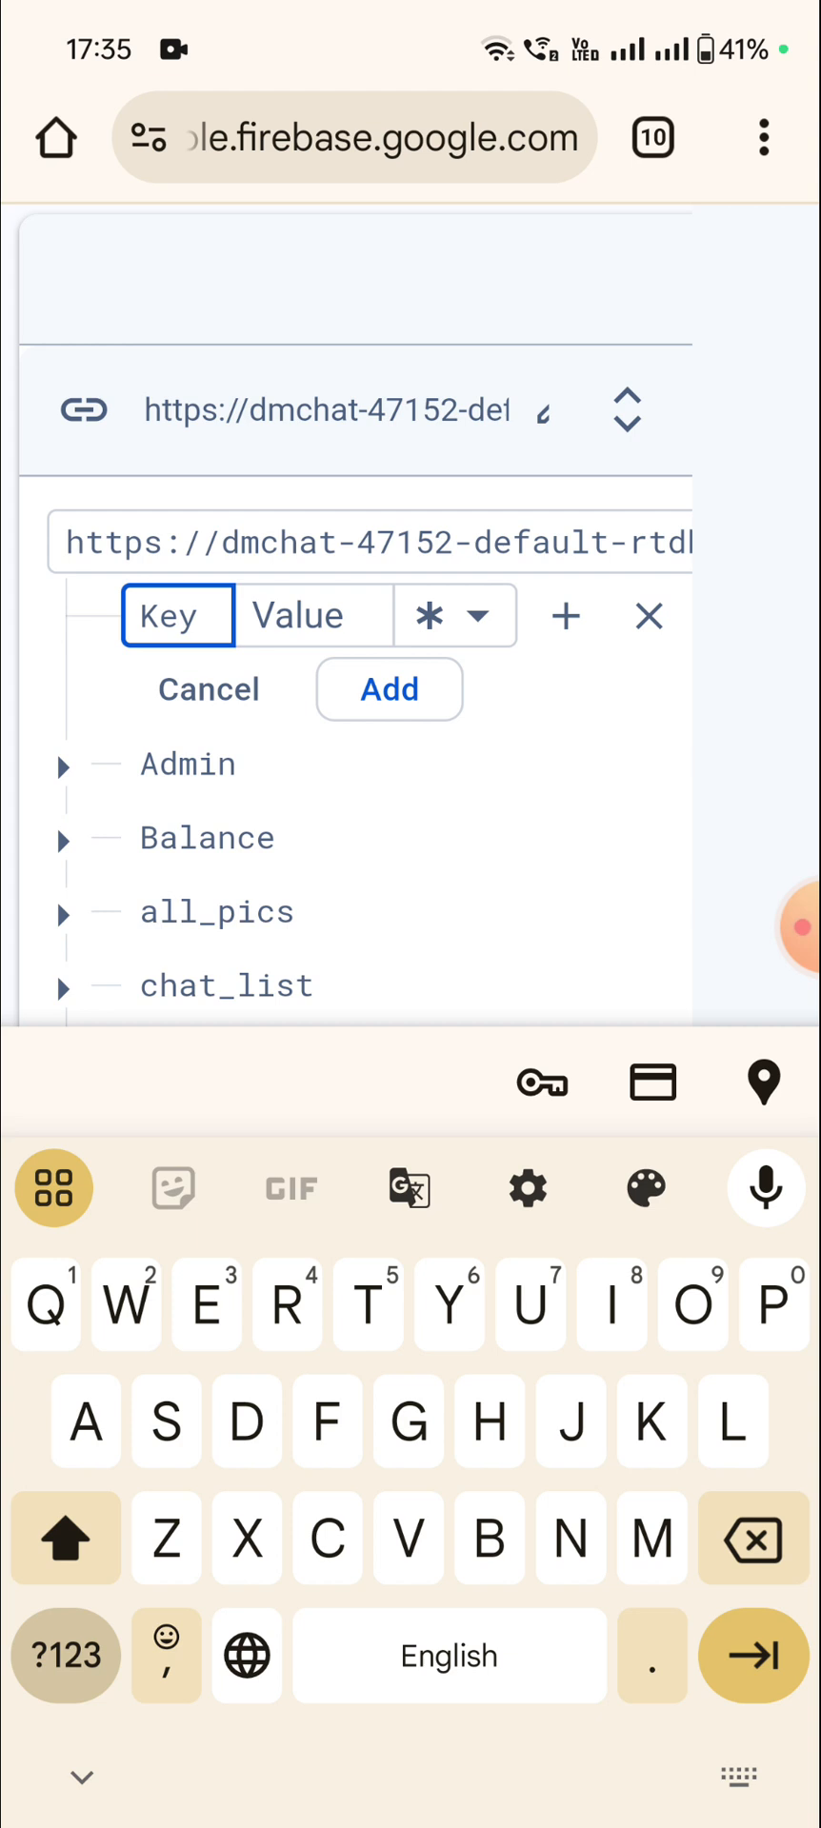
{"action": "type", "text": "Jsonfile"}
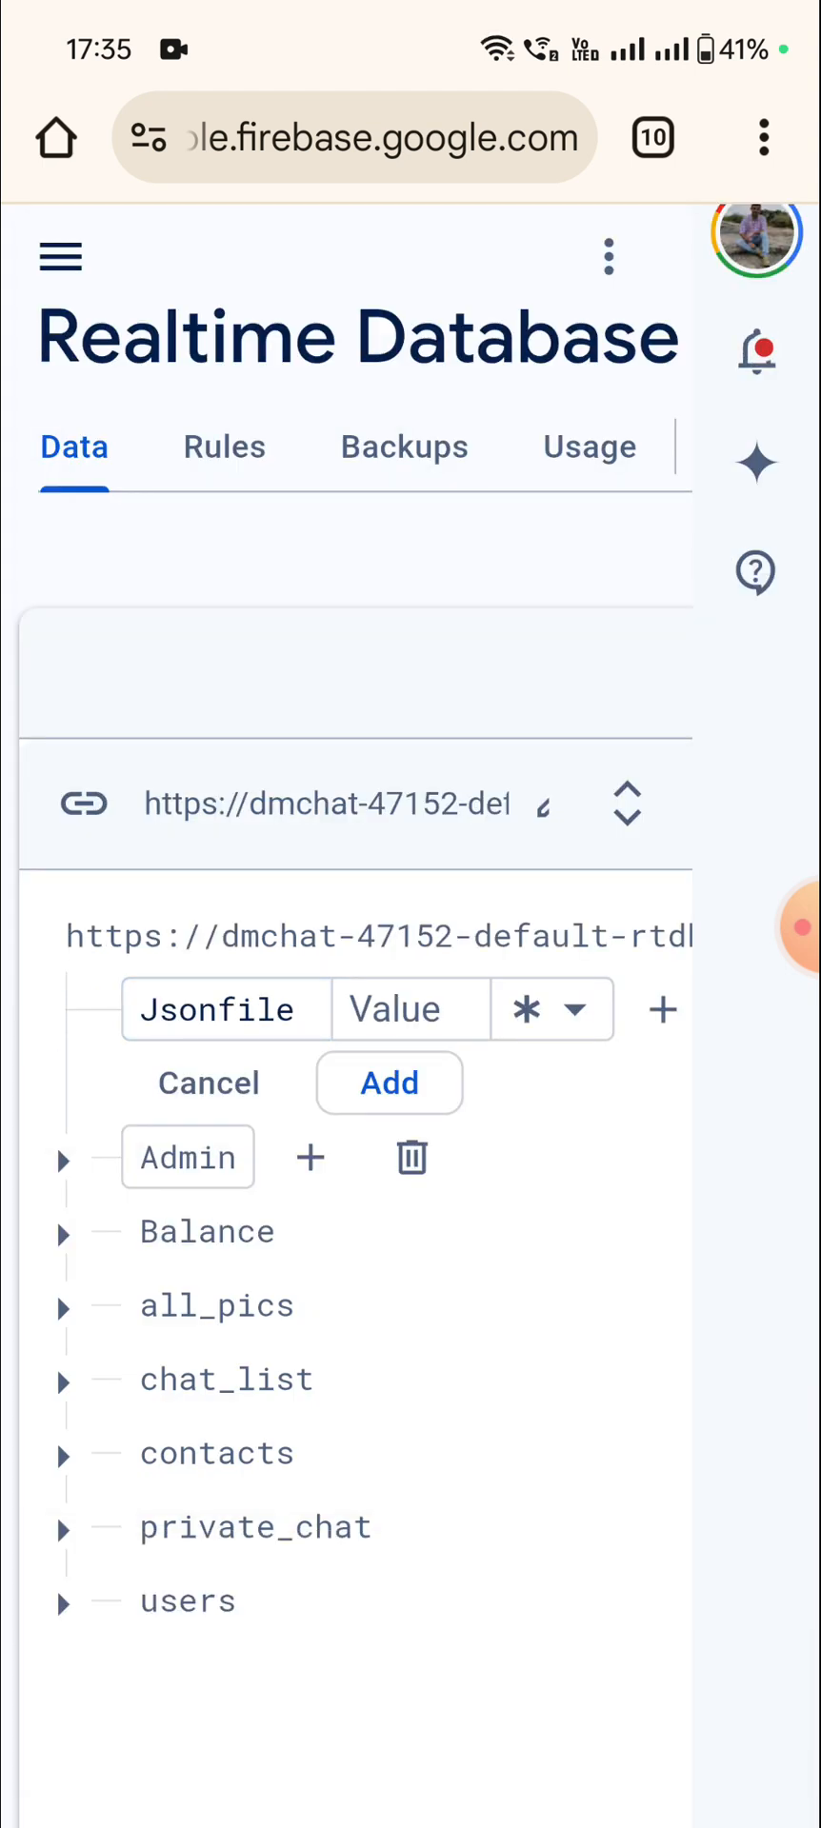
{"action": "left_click", "coordinate": [226, 1010]}
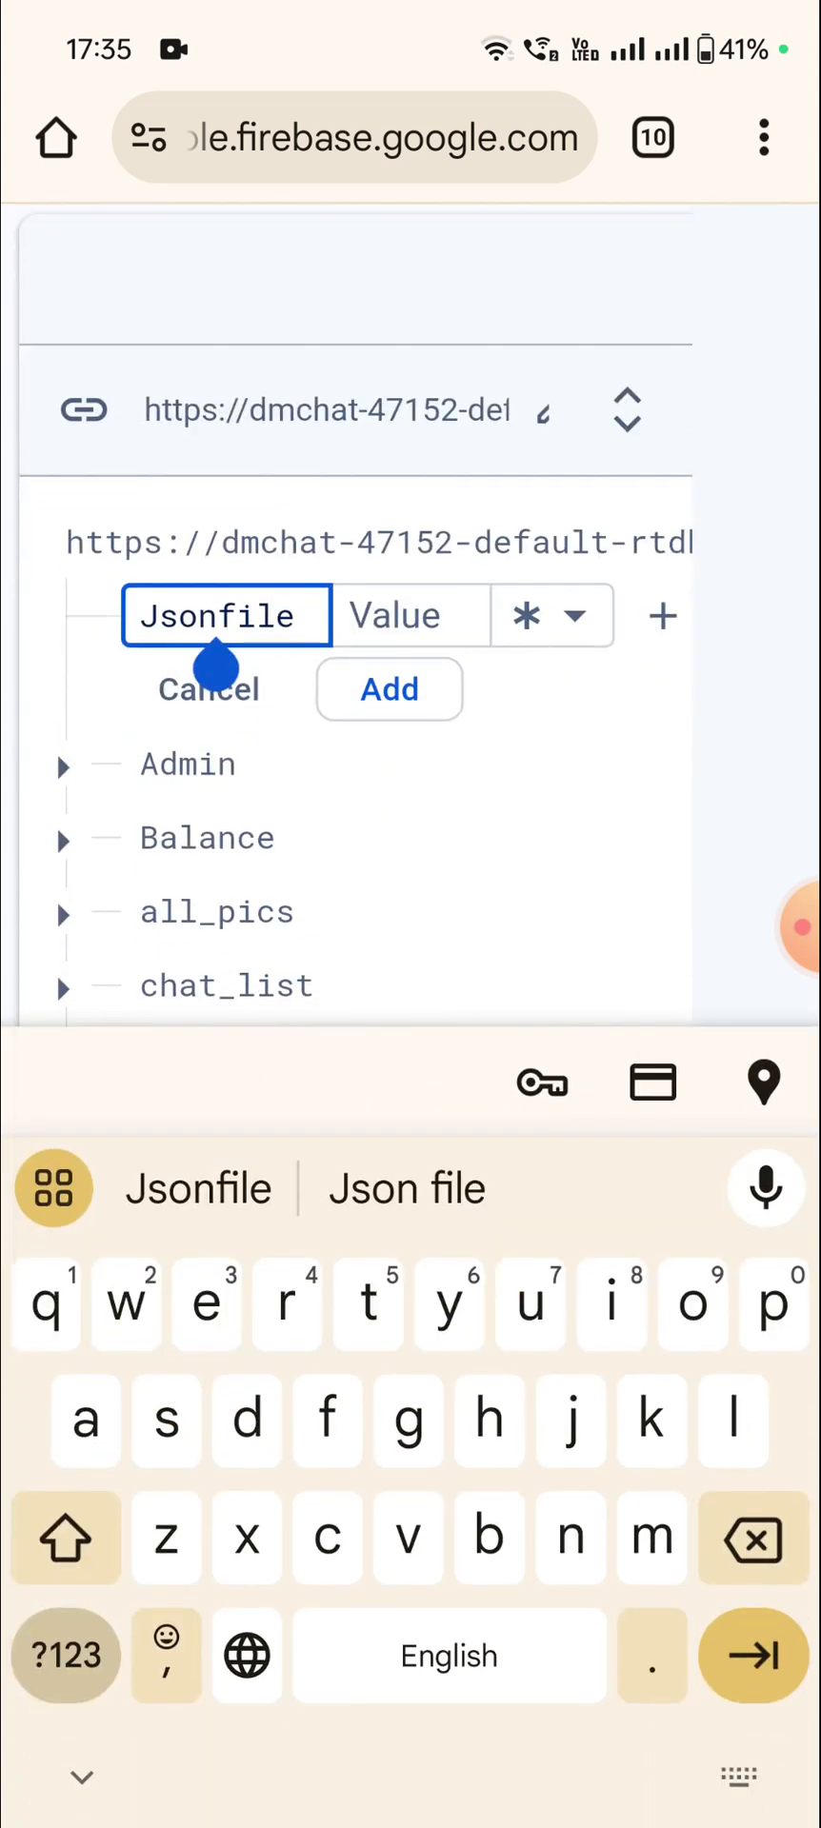
{"action": "left_click", "coordinate": [388, 690]}
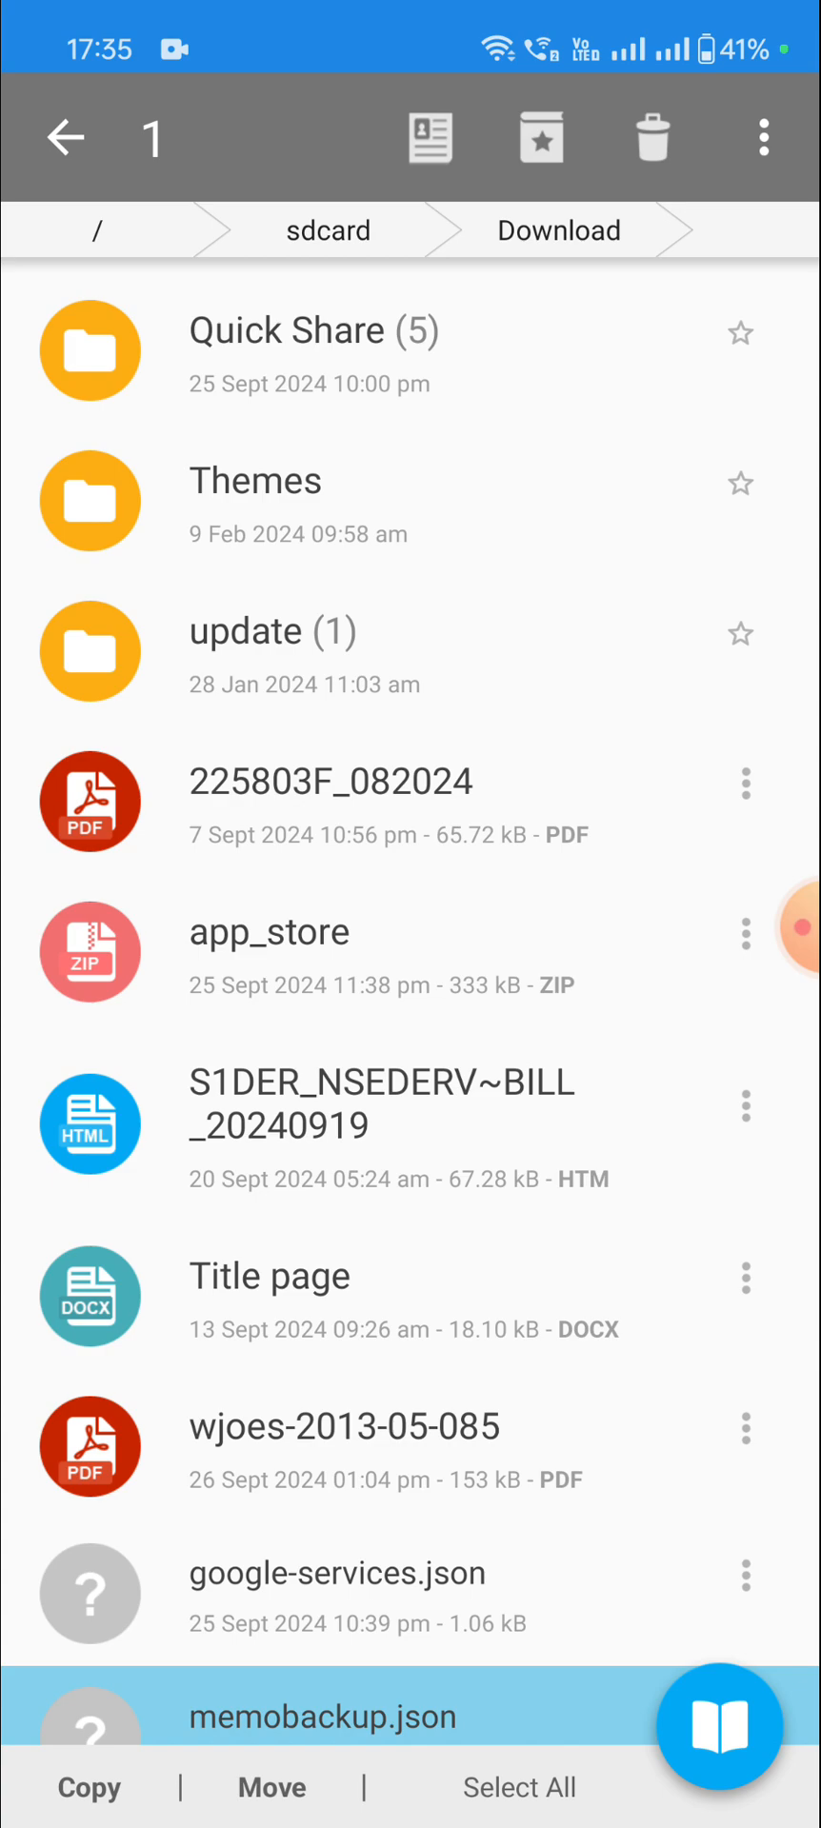
Preview the raw JSON notes in memobackup.json from the recent apps
{"action": "key", "text": "recent_apps"}
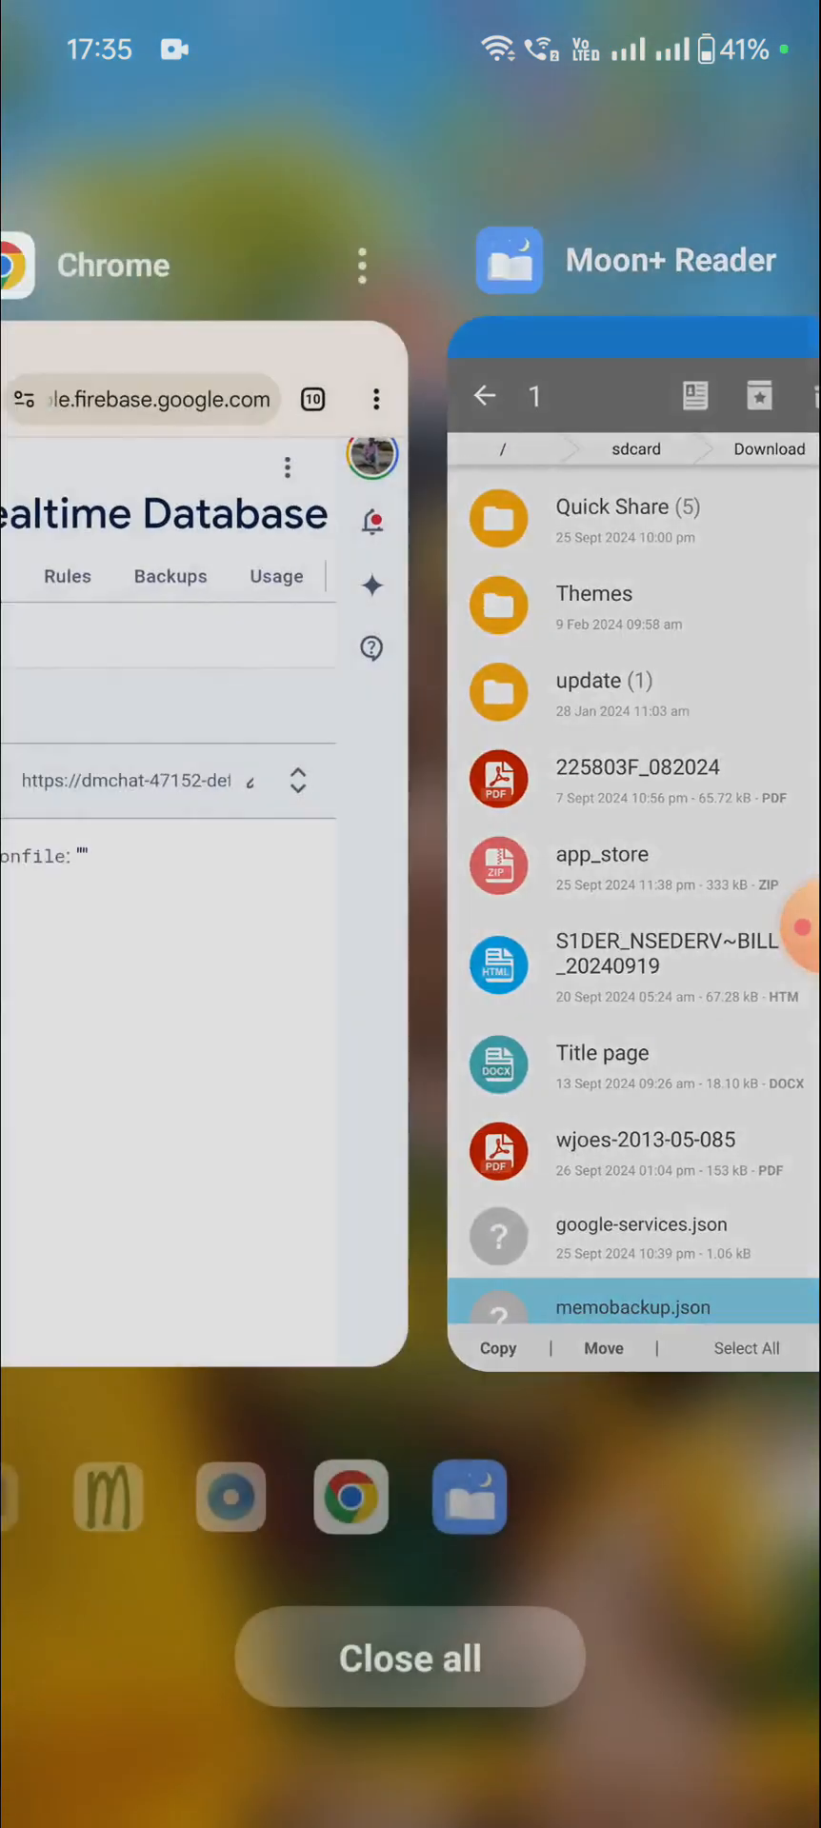
{"action": "left_click", "coordinate": [632, 1305]}
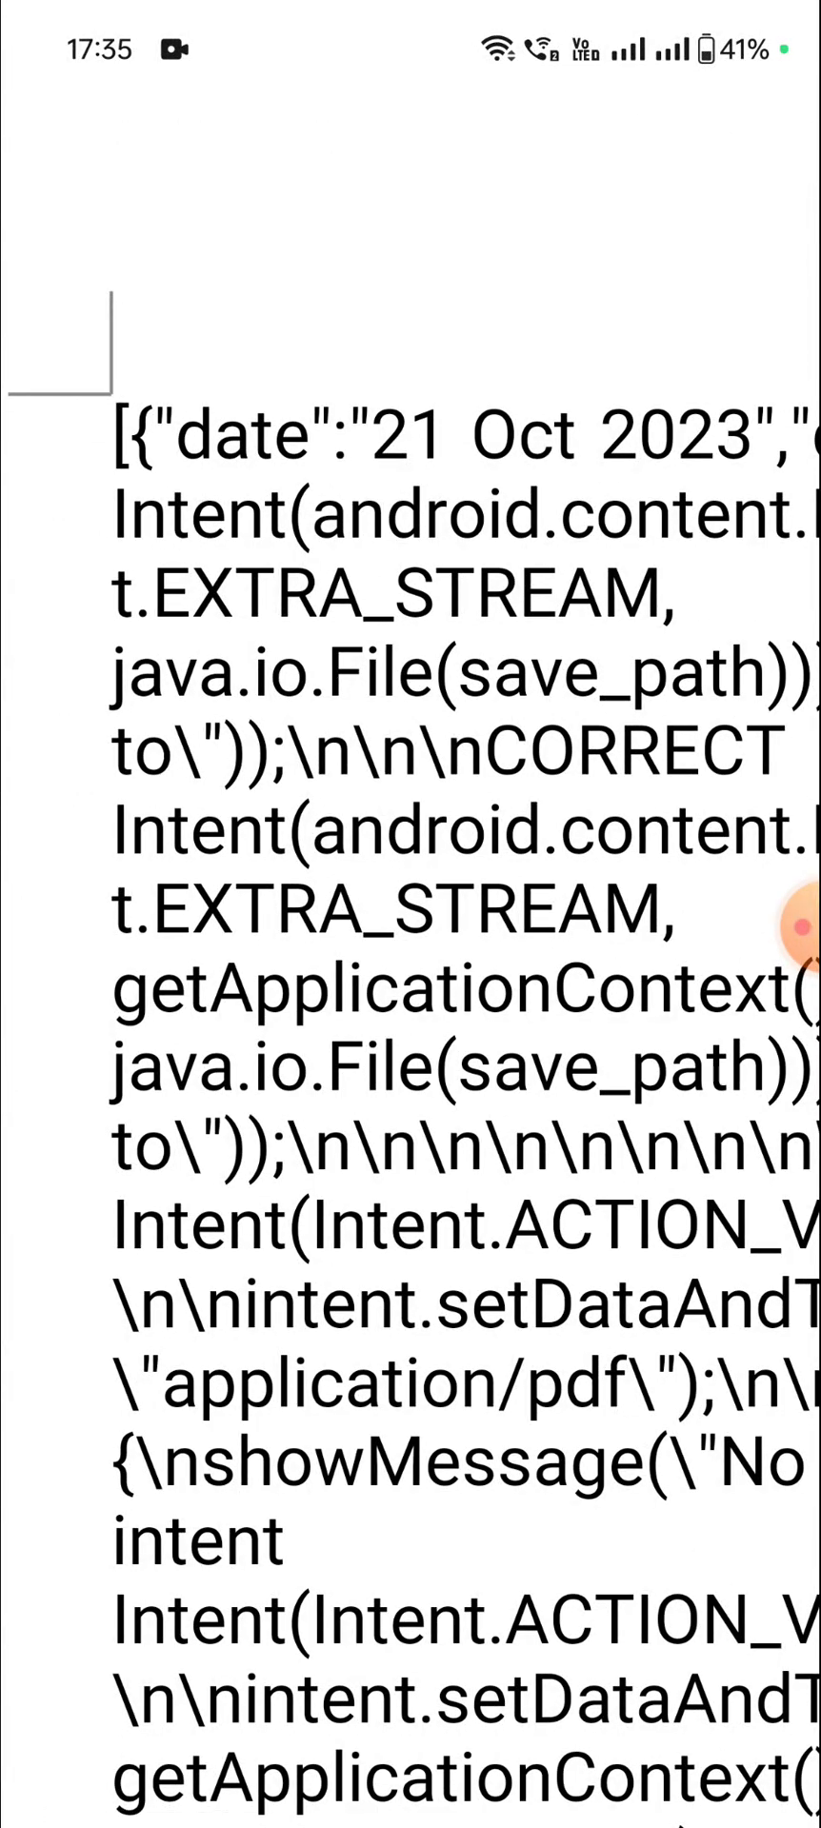
{"action": "scroll", "scroll_direction": "down", "scroll_amount": 3}
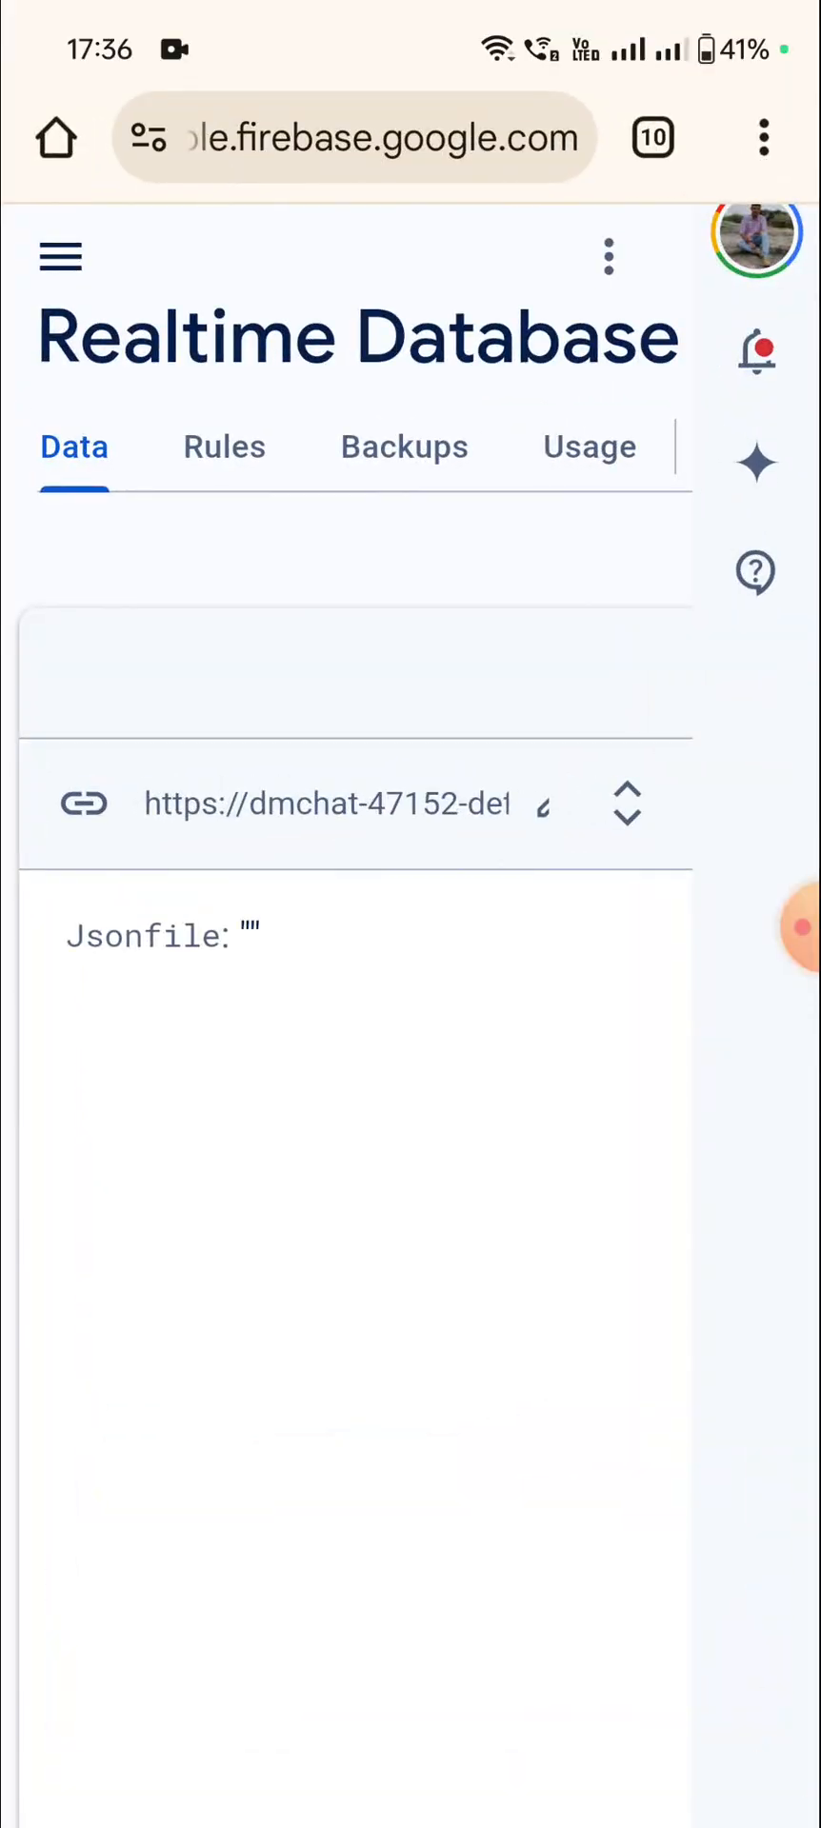
Start an Import JSON into the Jsonfile node and browse for the file
{"action": "left_click", "coordinate": [608, 257]}
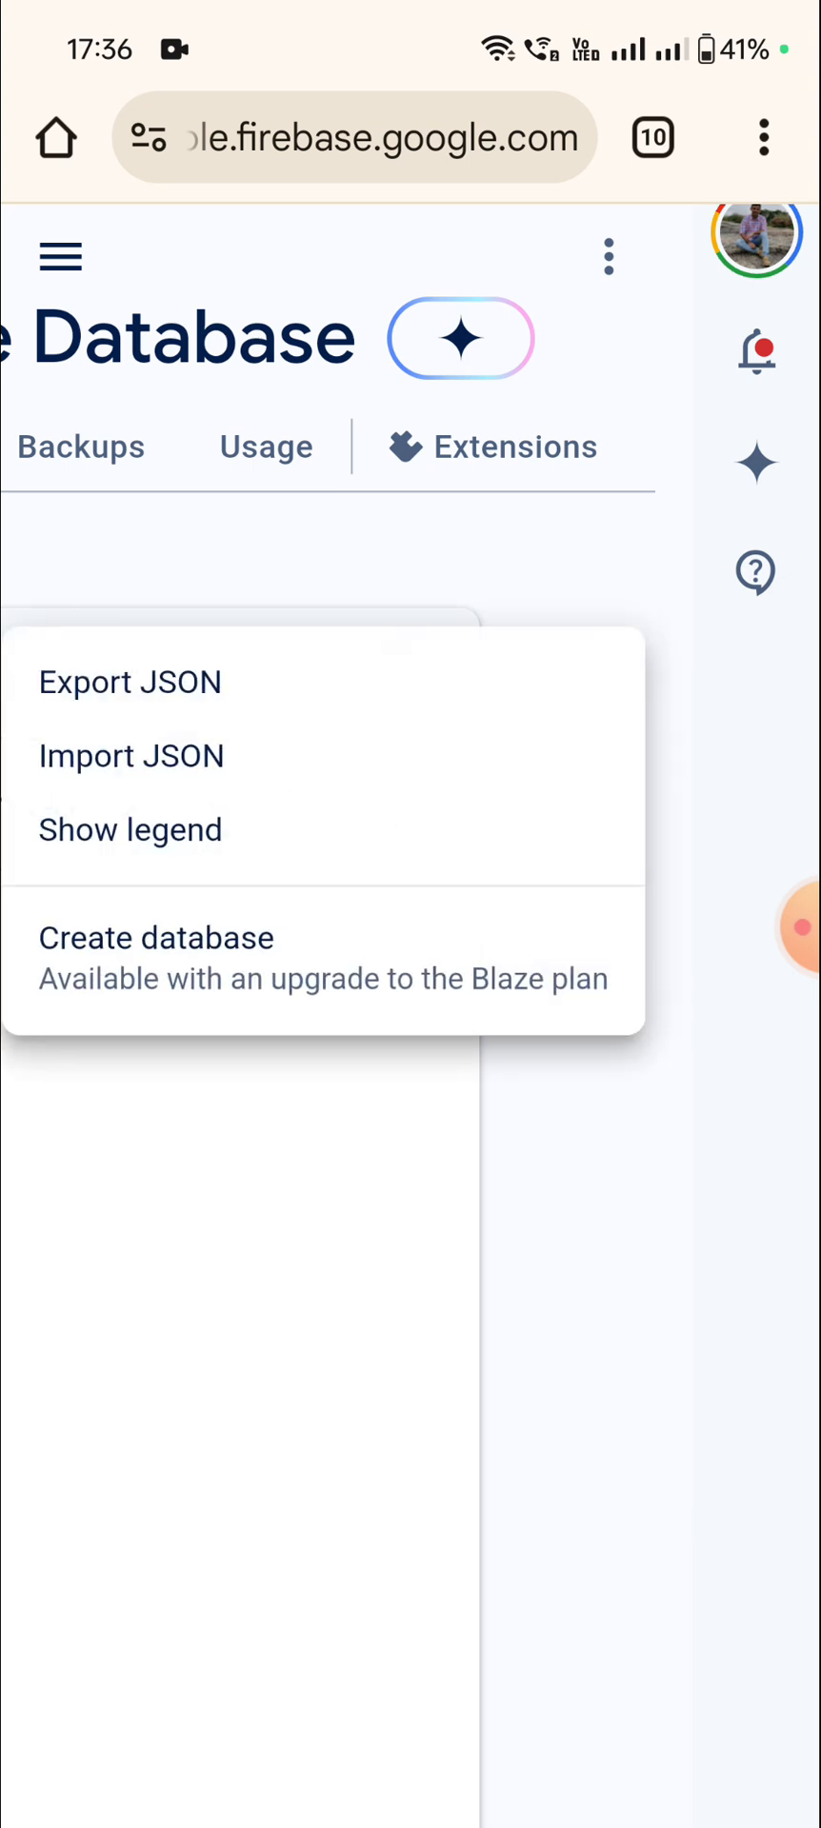
{"action": "left_click", "coordinate": [131, 756]}
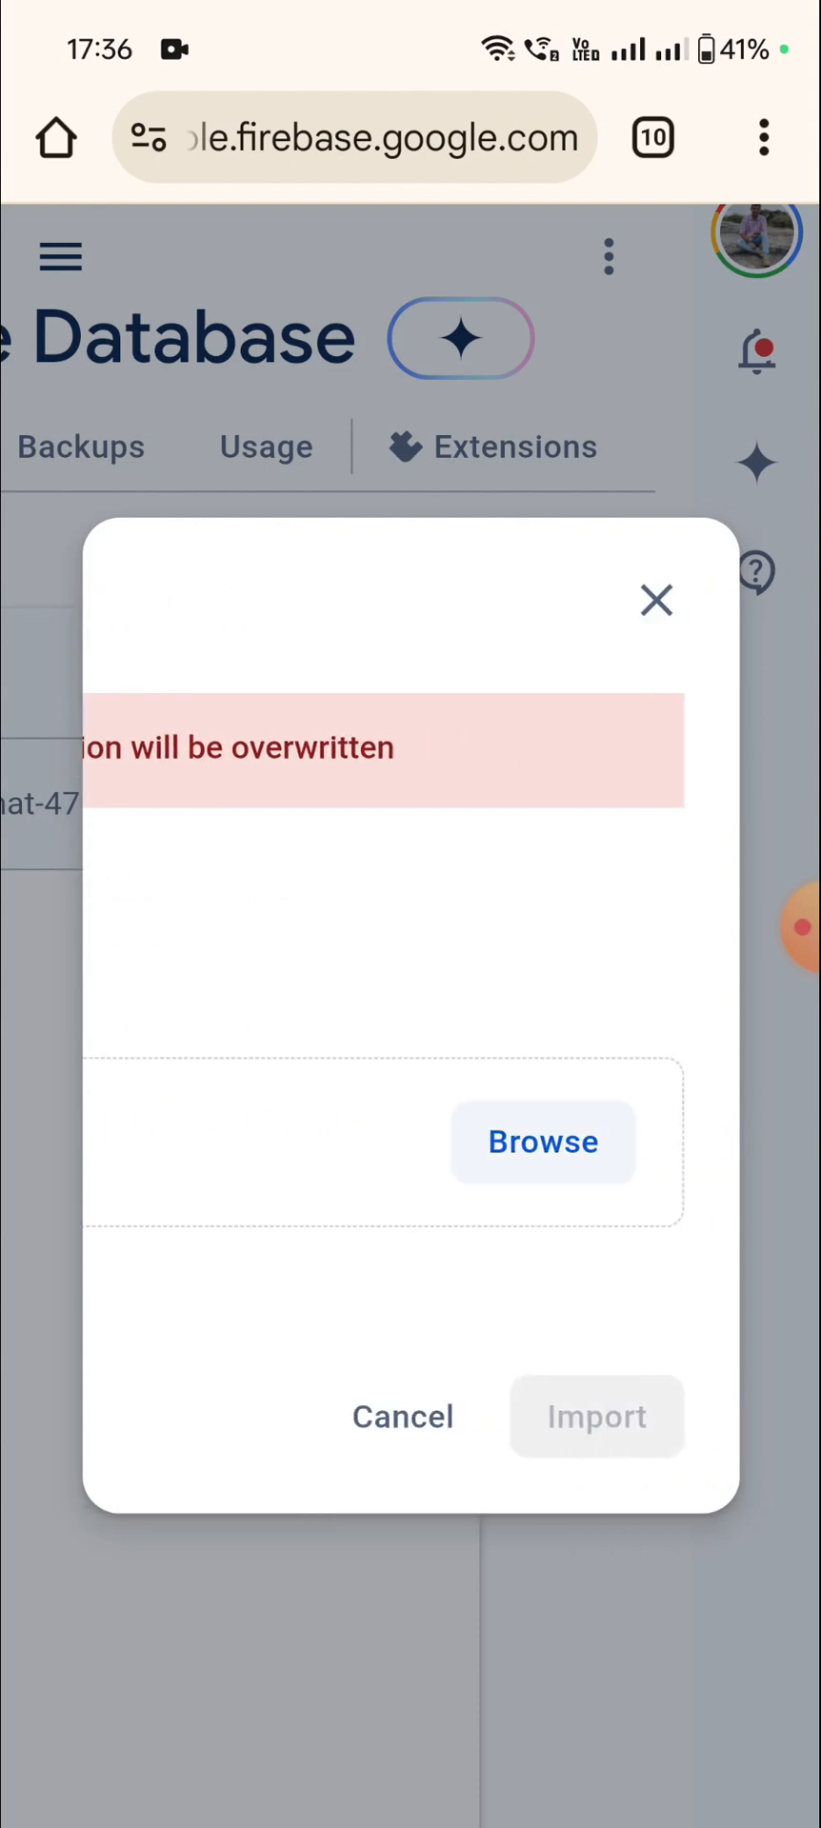
{"action": "left_click", "coordinate": [541, 1141]}
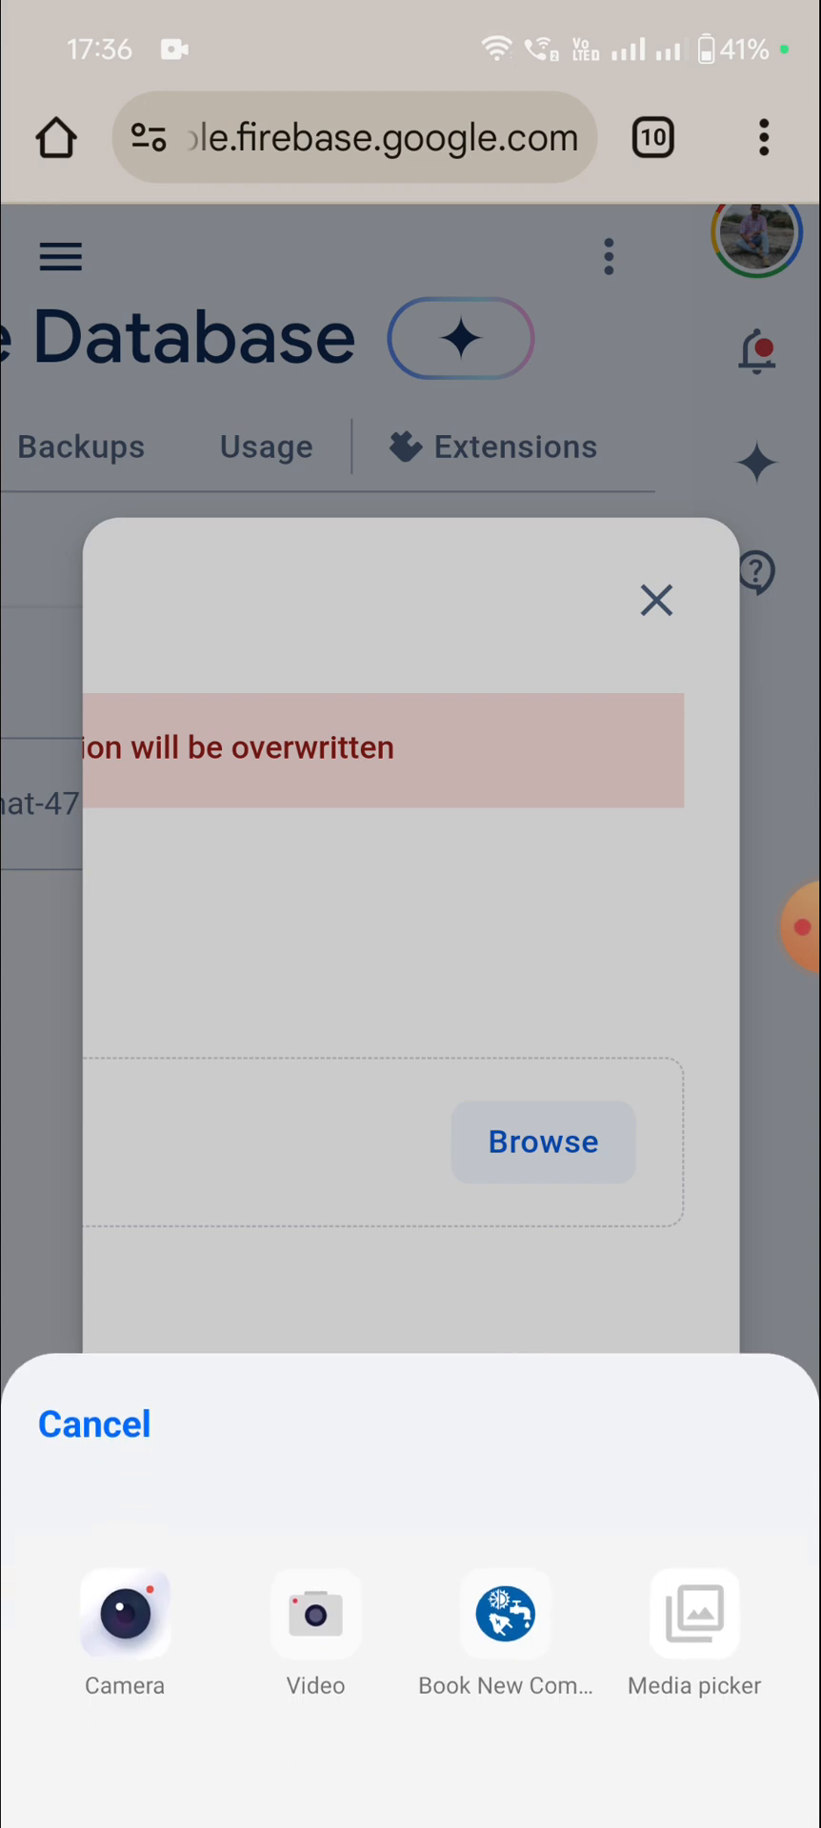
Select memobackup.json from the device's Download folder for the import
{"action": "left_click", "coordinate": [693, 1615]}
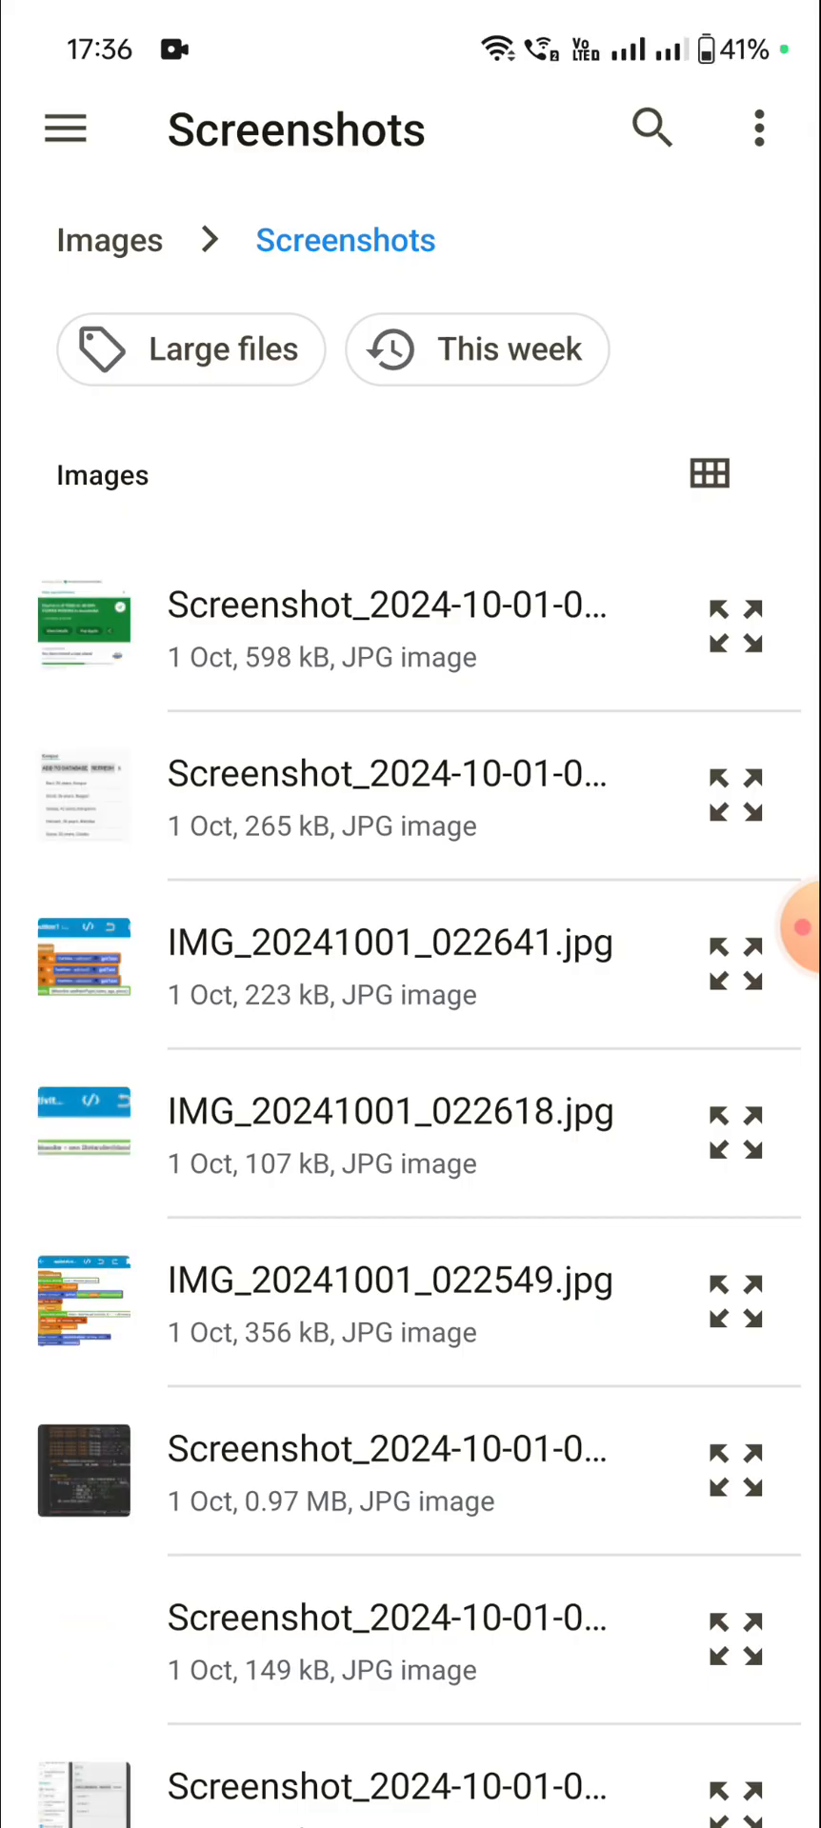
{"action": "left_click", "coordinate": [65, 128]}
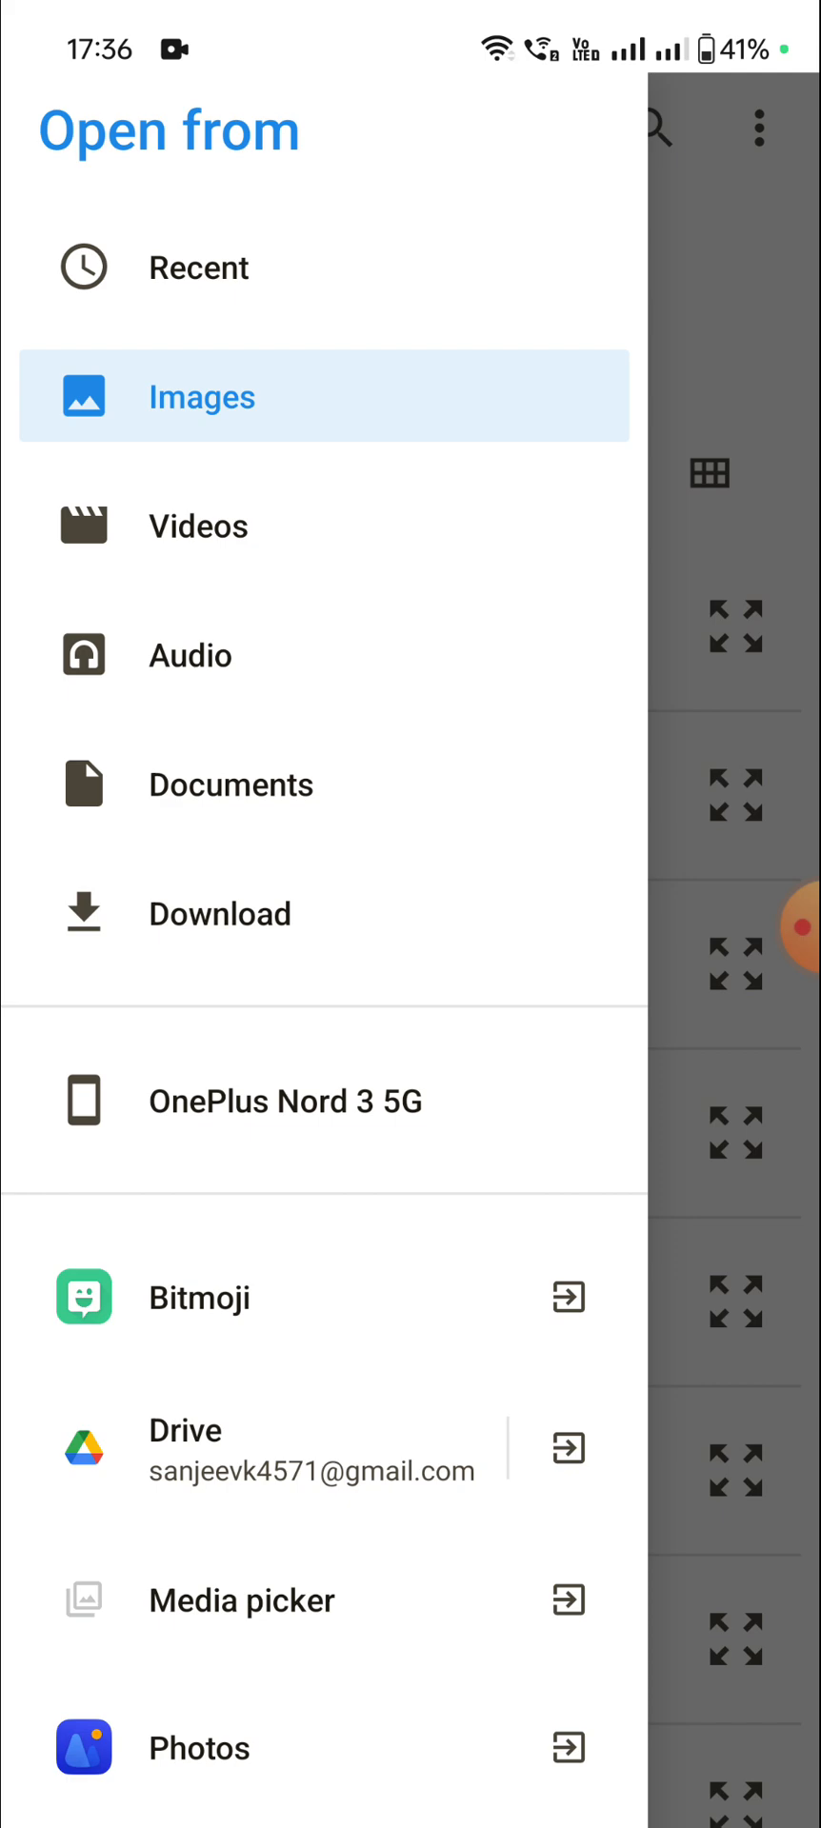
{"action": "left_click", "coordinate": [221, 914]}
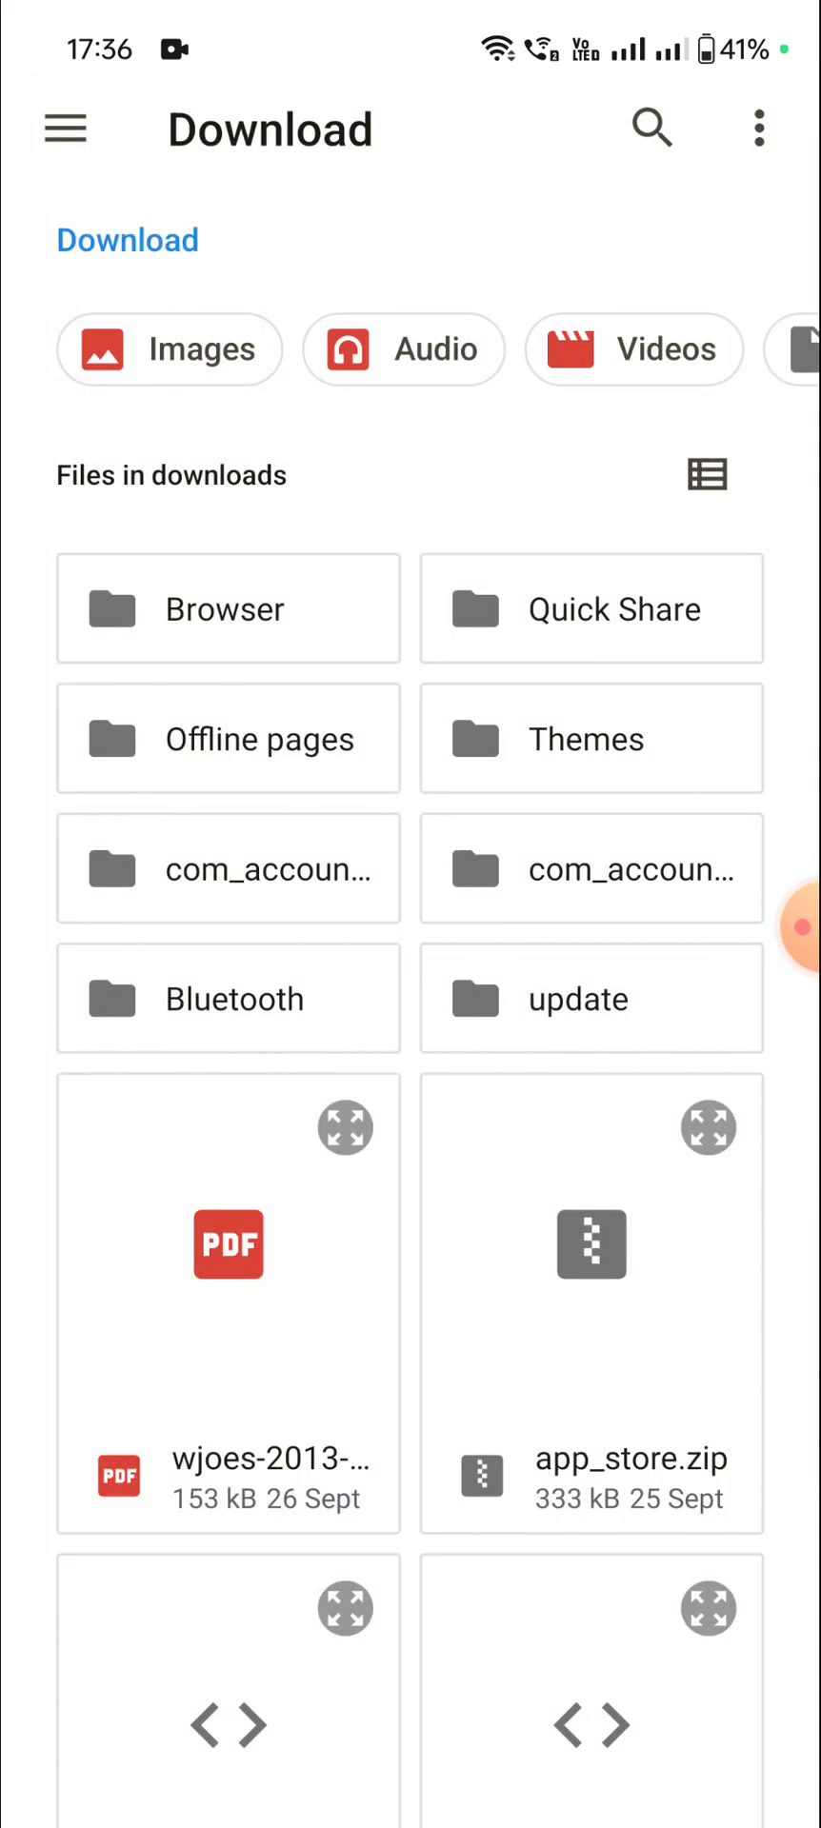
{"action": "scroll", "scroll_direction": "down", "scroll_amount": 3}
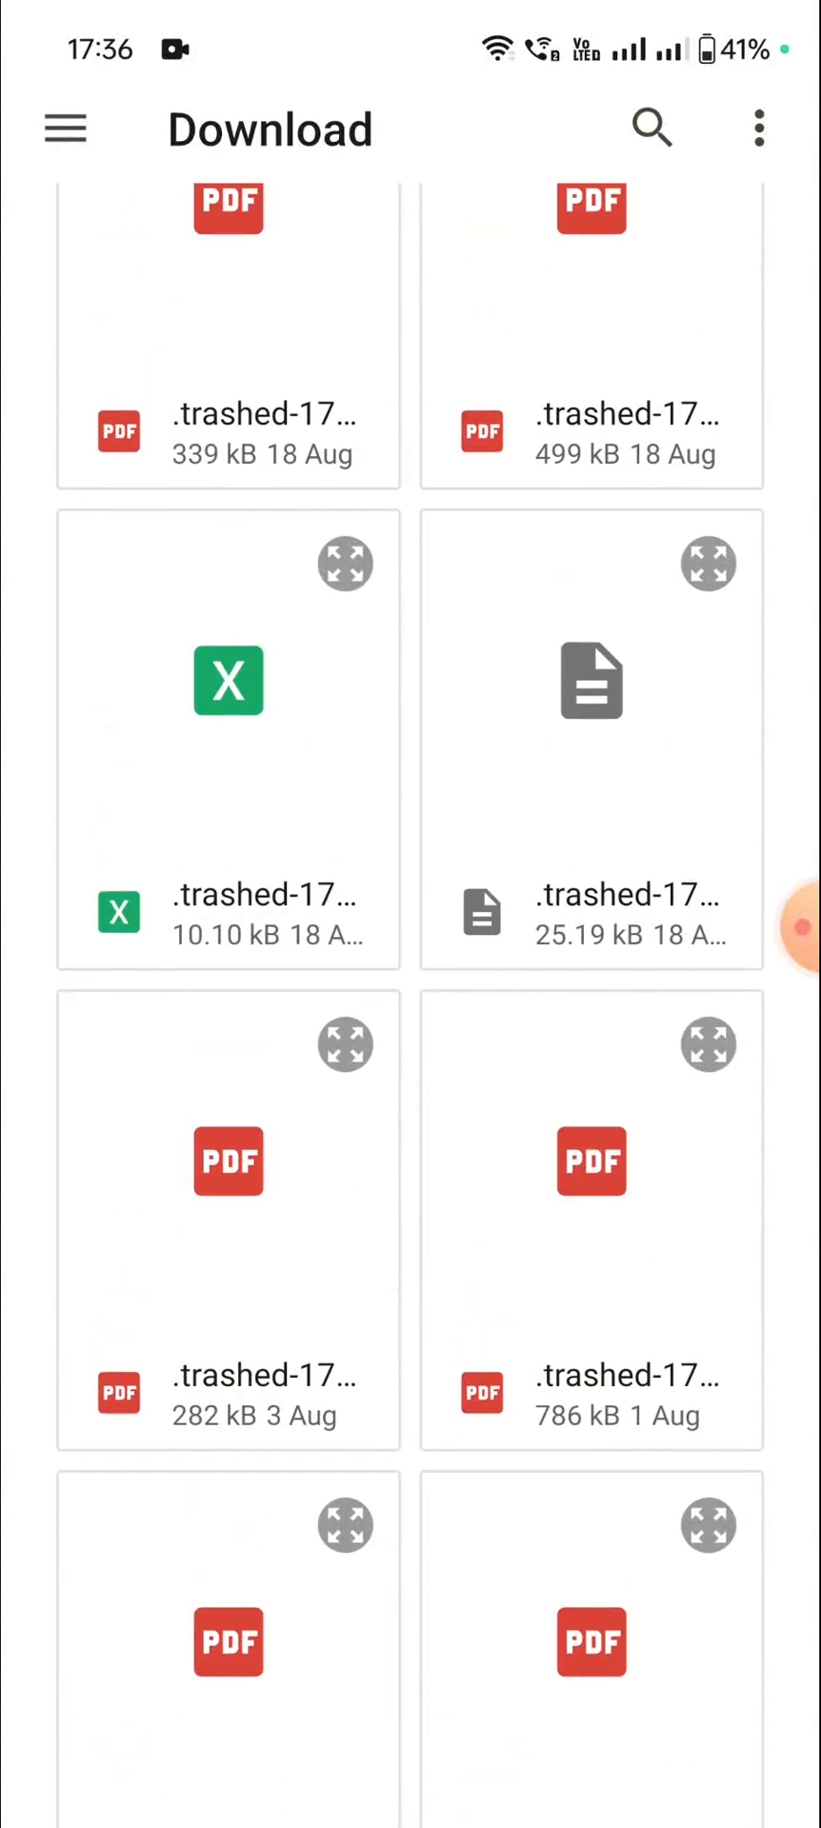
{"action": "scroll", "scroll_direction": "up", "scroll_amount": 3}
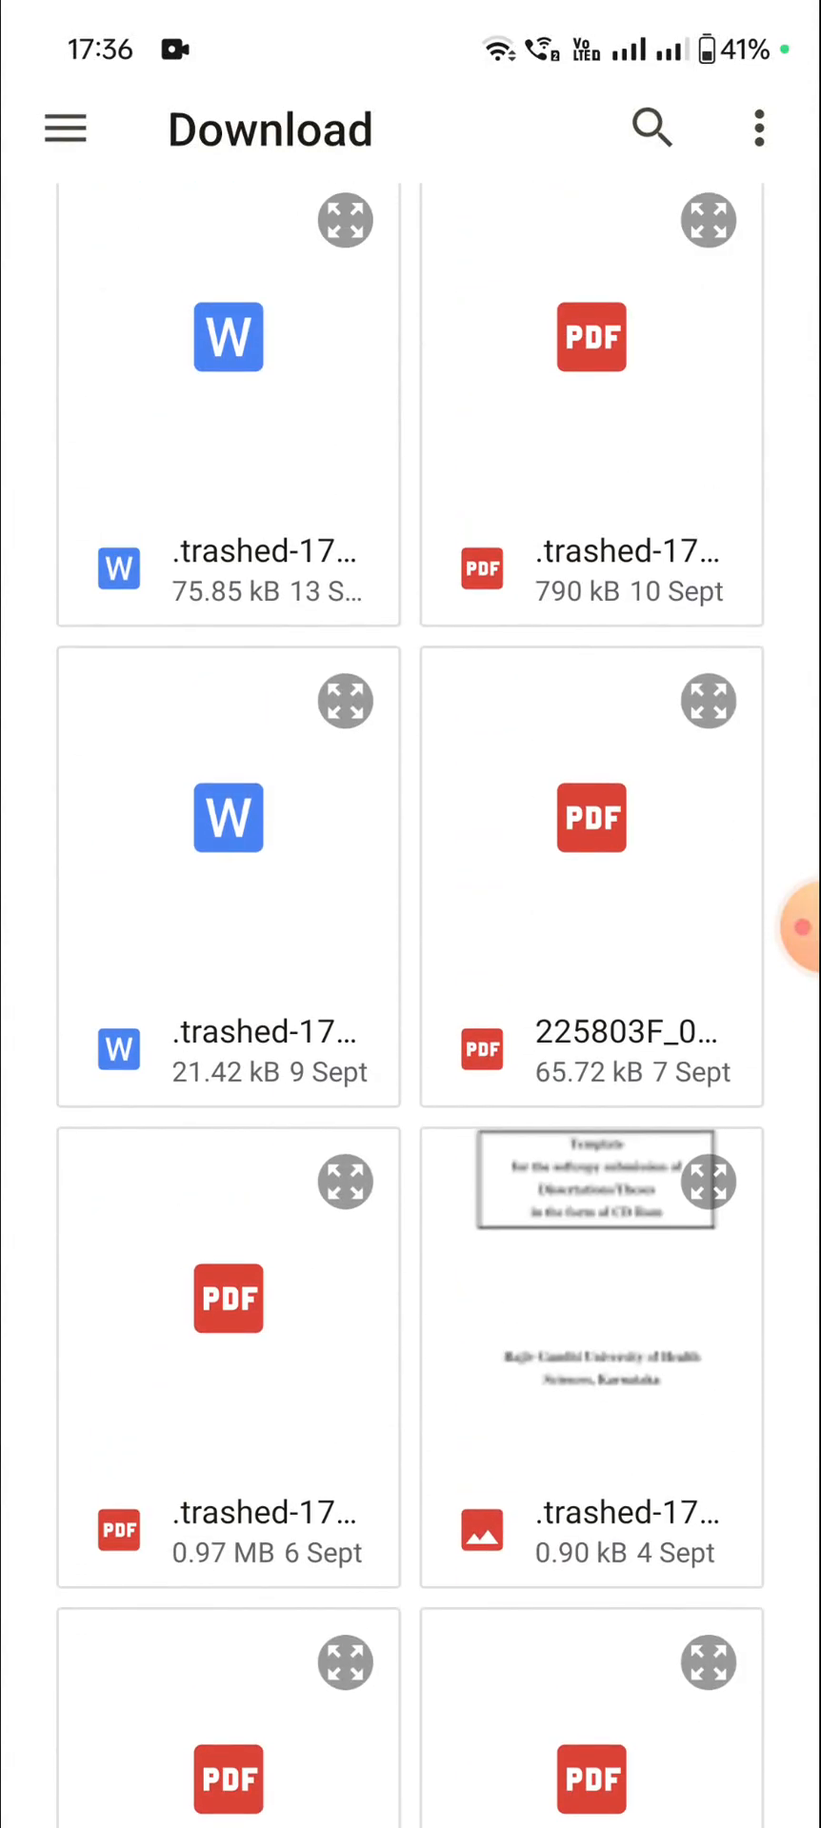
{"action": "scroll", "scroll_direction": "up", "scroll_amount": 3}
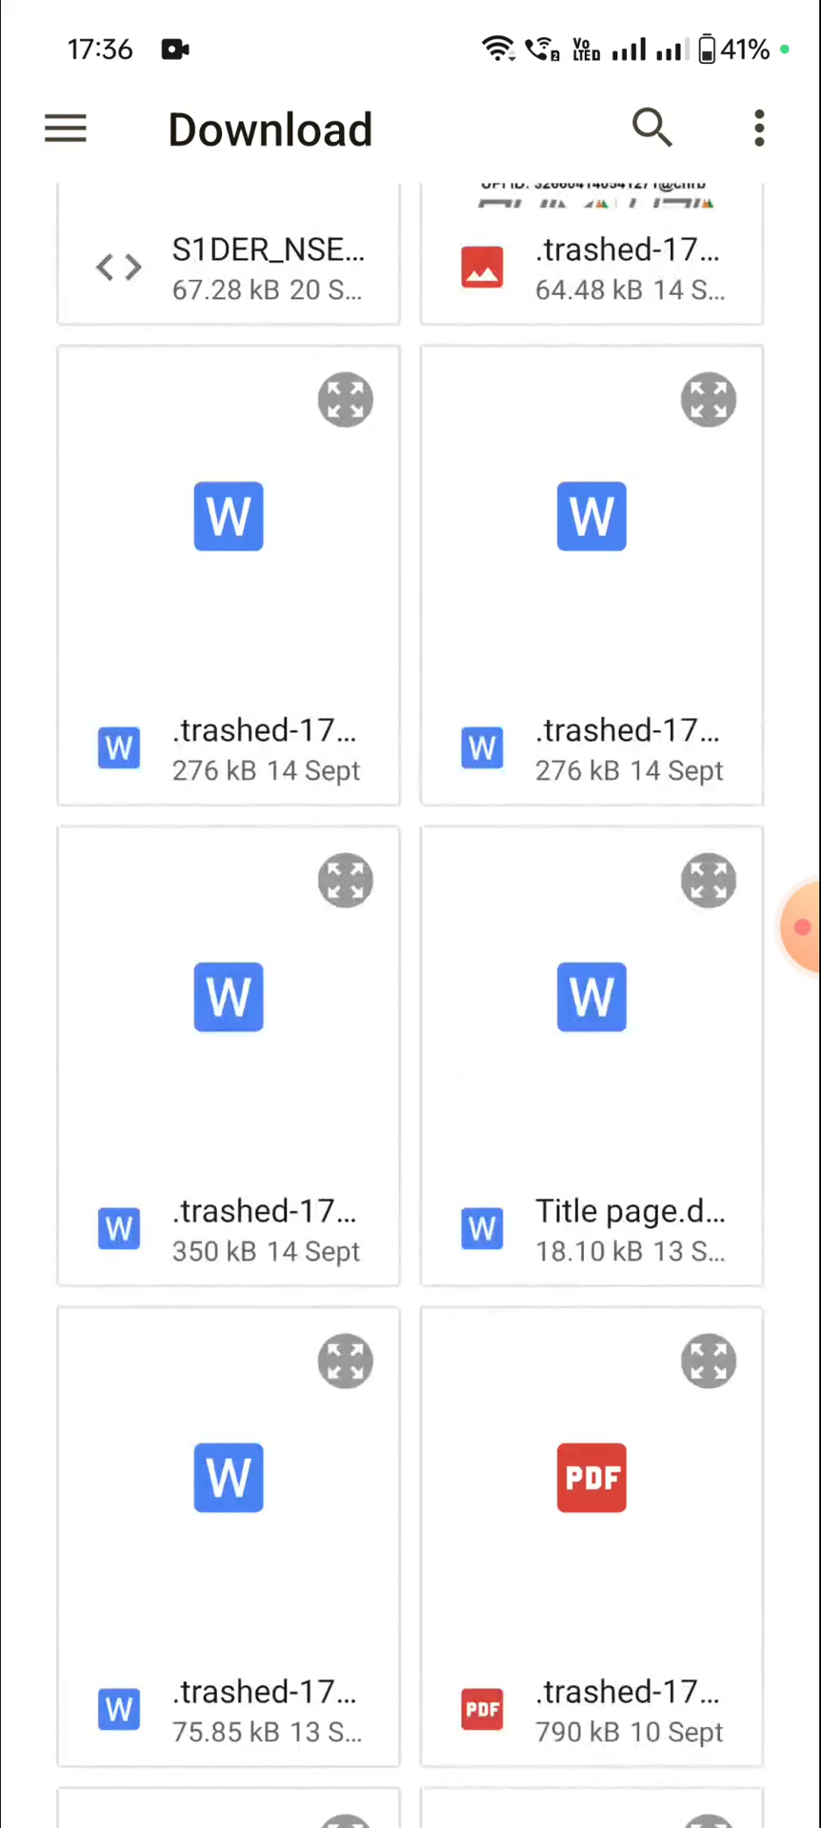
{"action": "scroll", "scroll_direction": "up", "scroll_amount": 3}
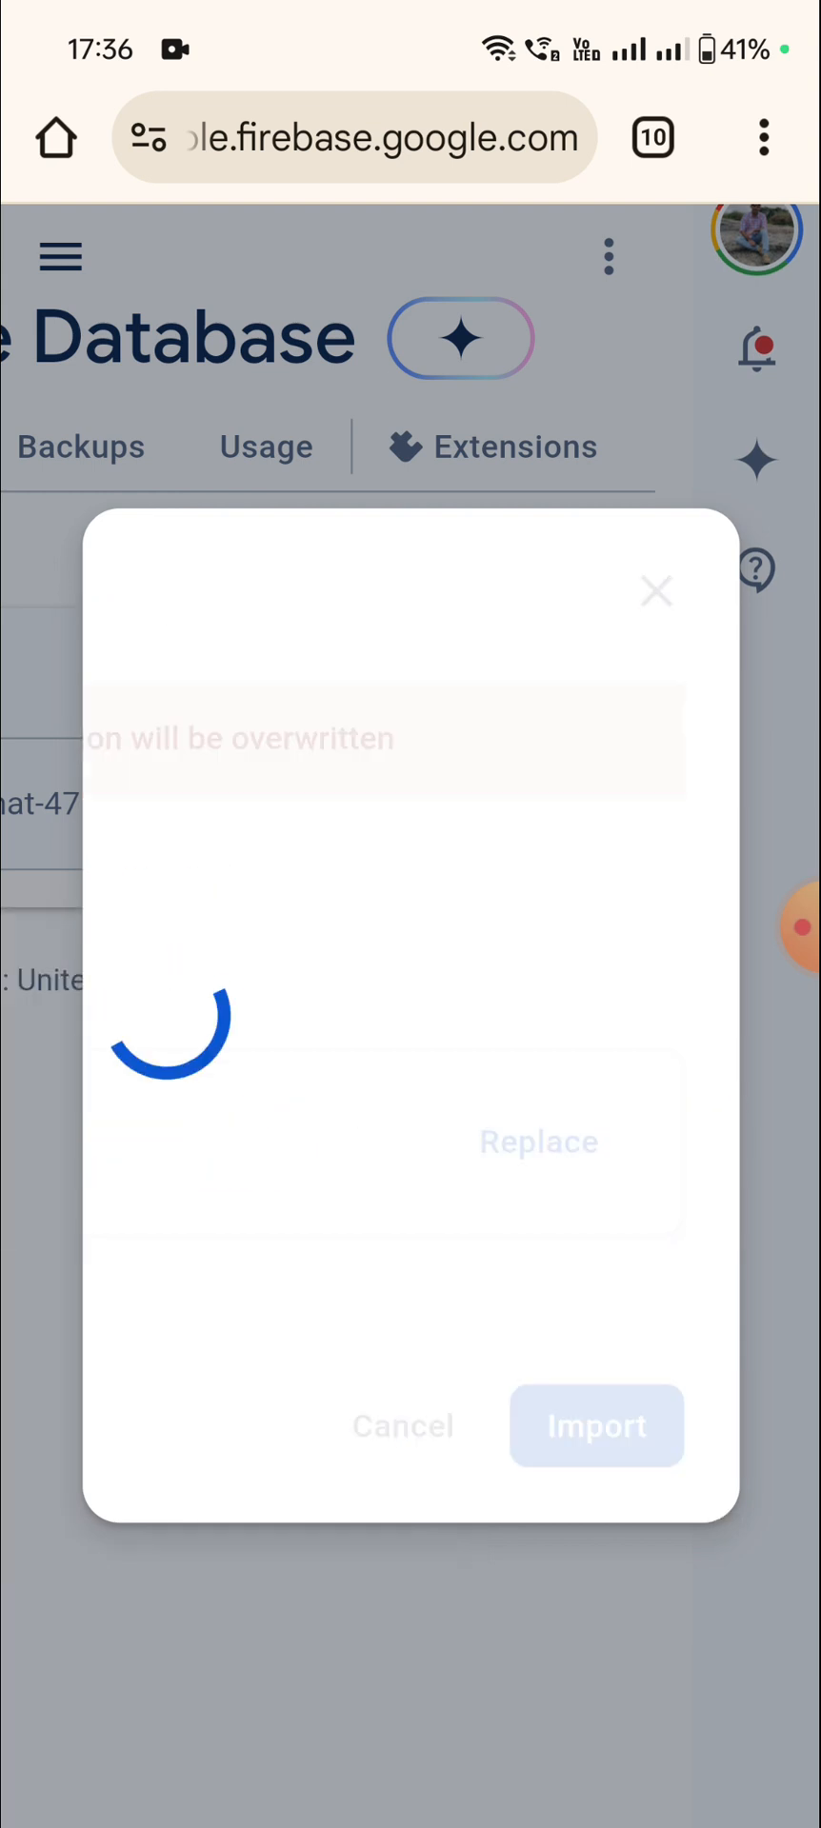
Import the file so Jsonfile holds numbered entries with content, data and date, and expand them
{"action": "left_click", "coordinate": [596, 1426]}
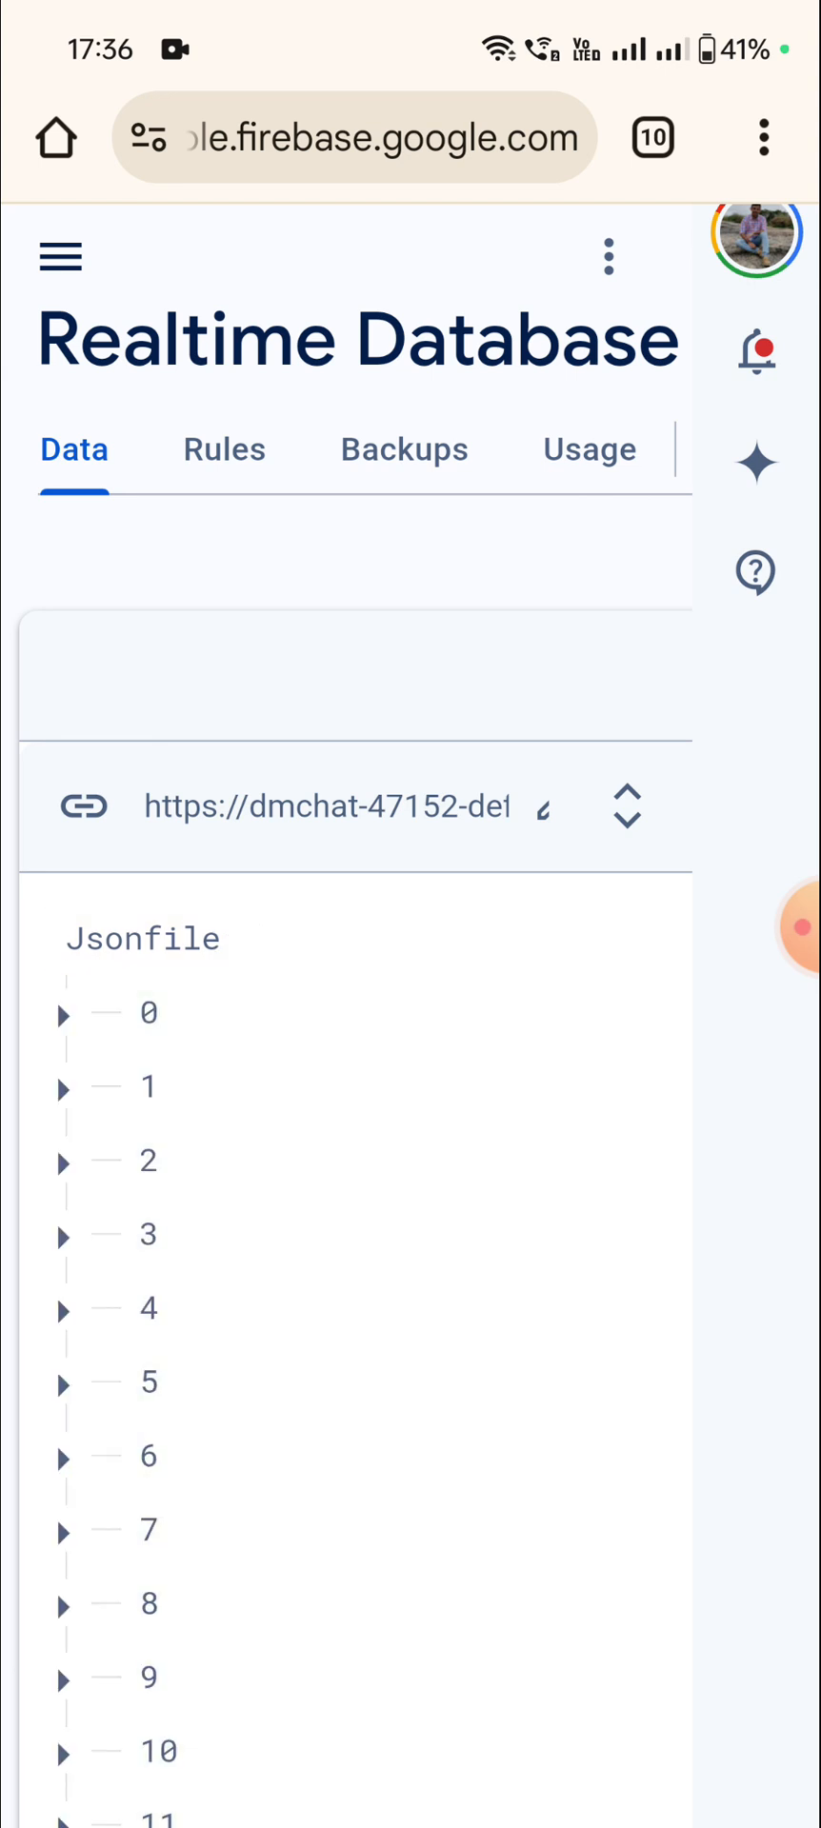
{"action": "left_click", "coordinate": [627, 807]}
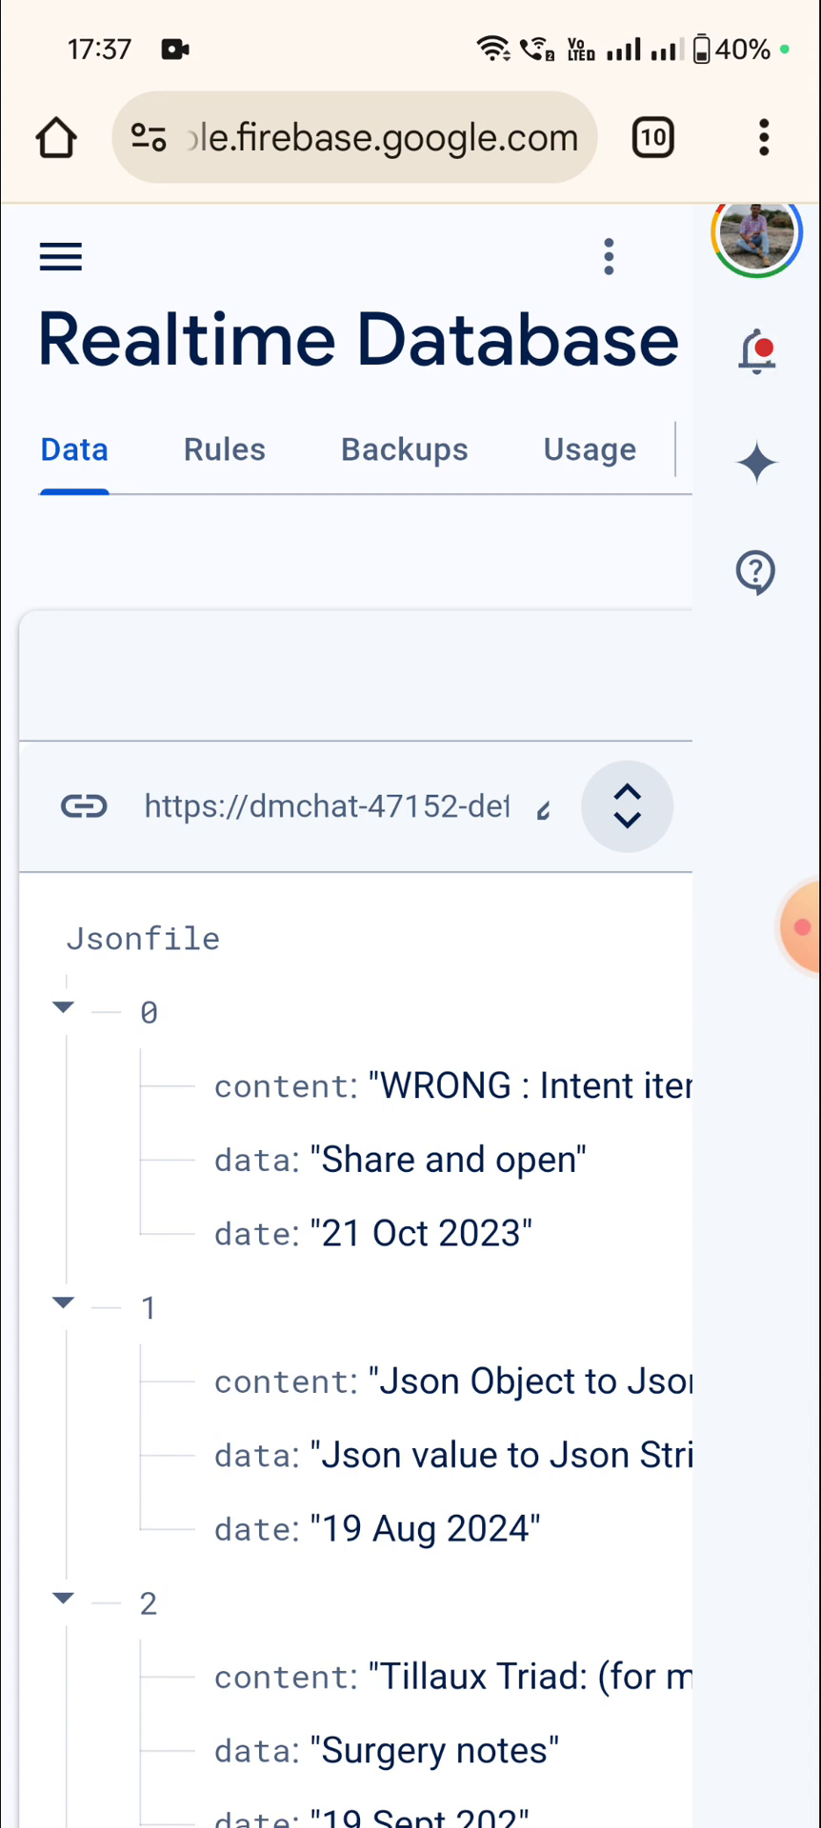
{"action": "scroll", "scroll_direction": "down", "scroll_amount": 3}
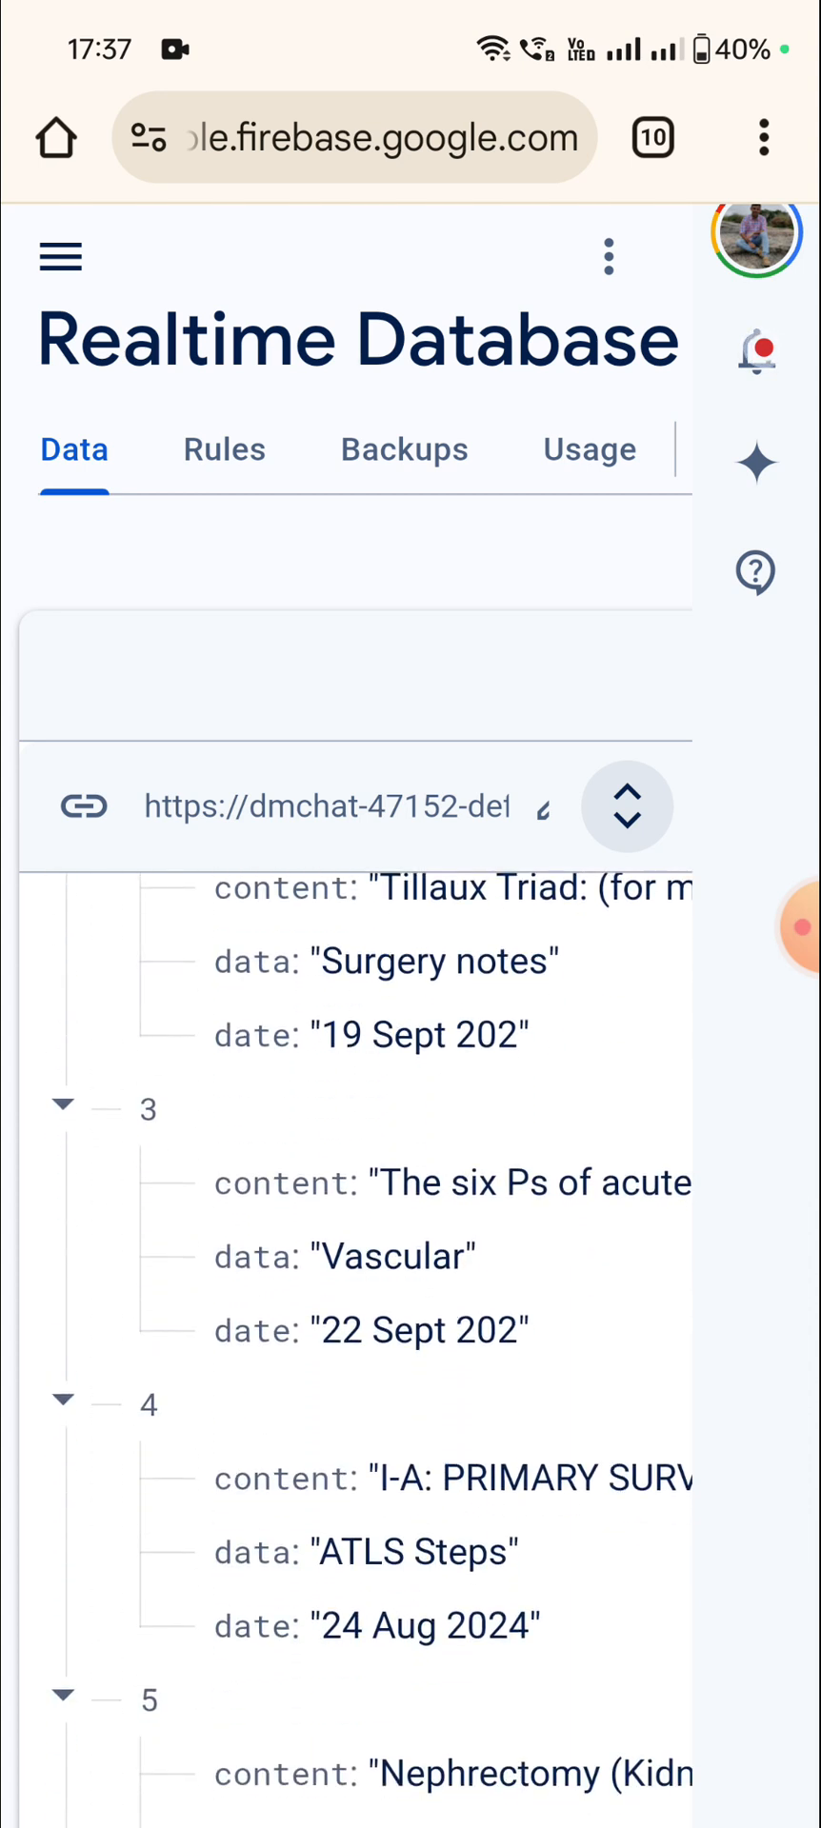
{"action": "scroll", "scroll_direction": "down", "scroll_amount": 3}
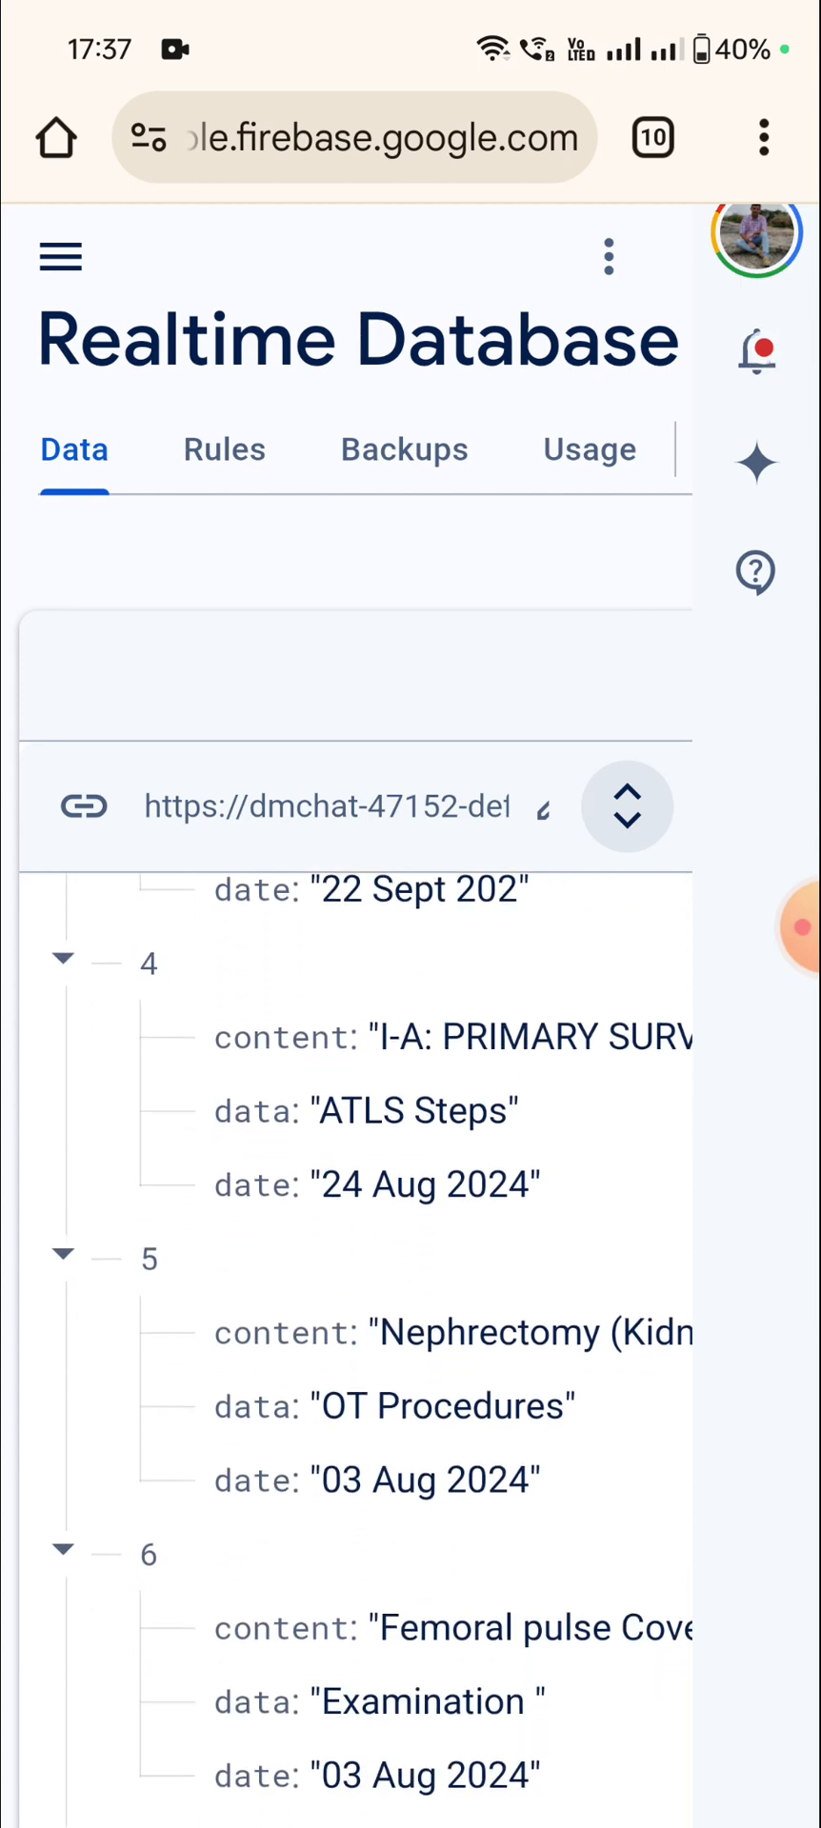
{"action": "scroll", "scroll_direction": "up", "scroll_amount": 3}
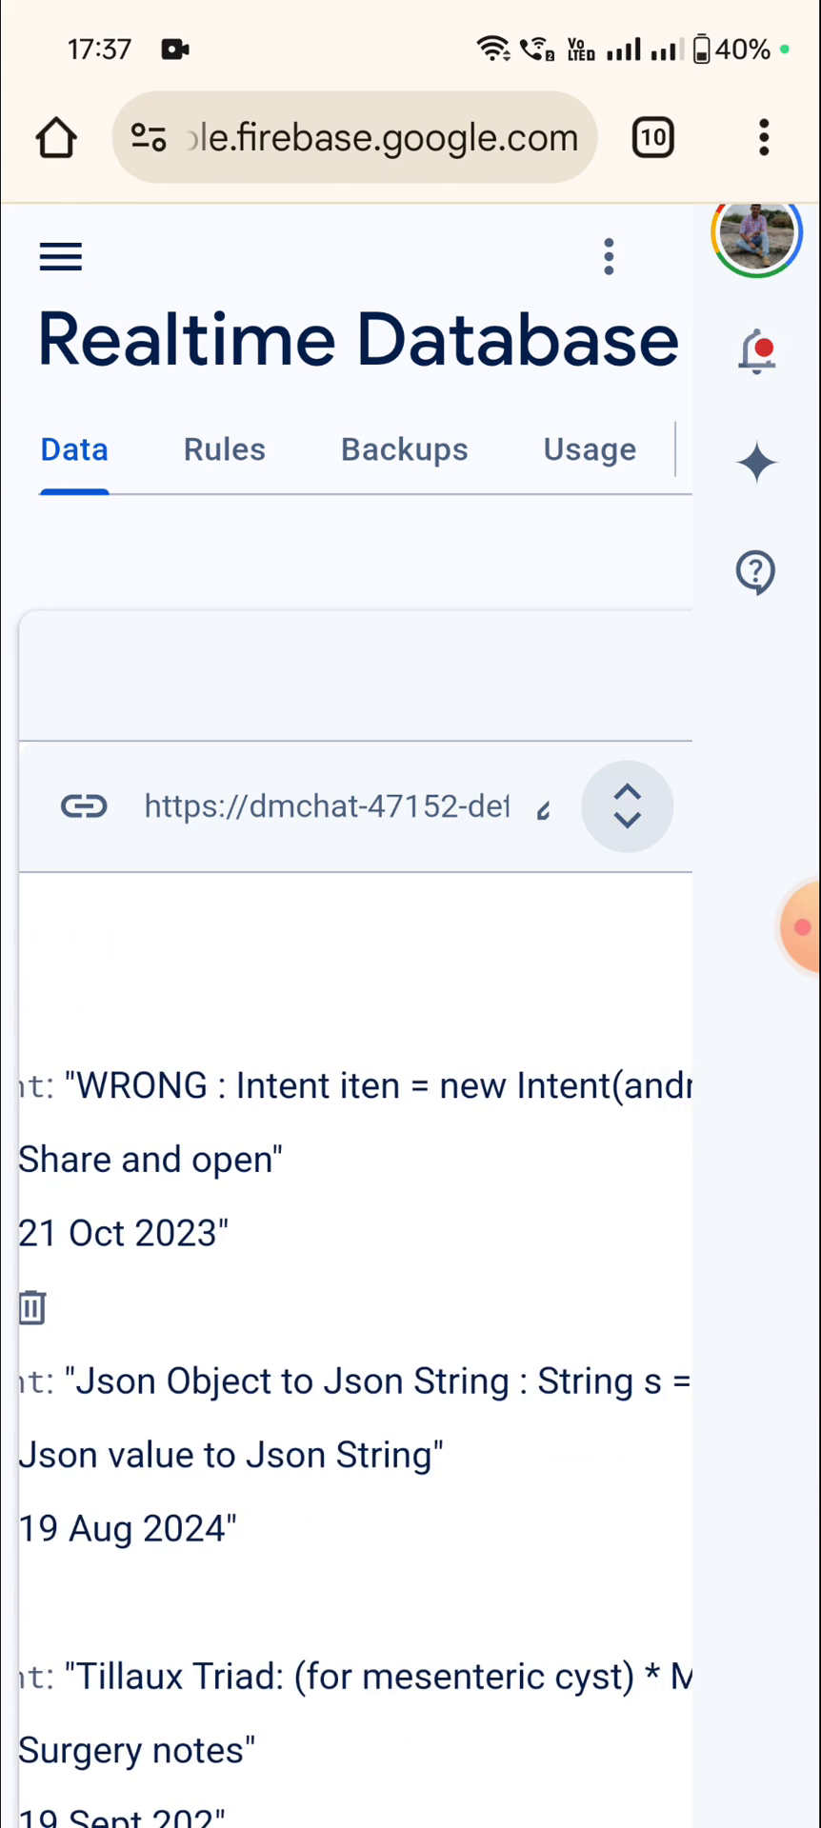
{"action": "scroll", "scroll_direction": "right", "scroll_amount": 3}
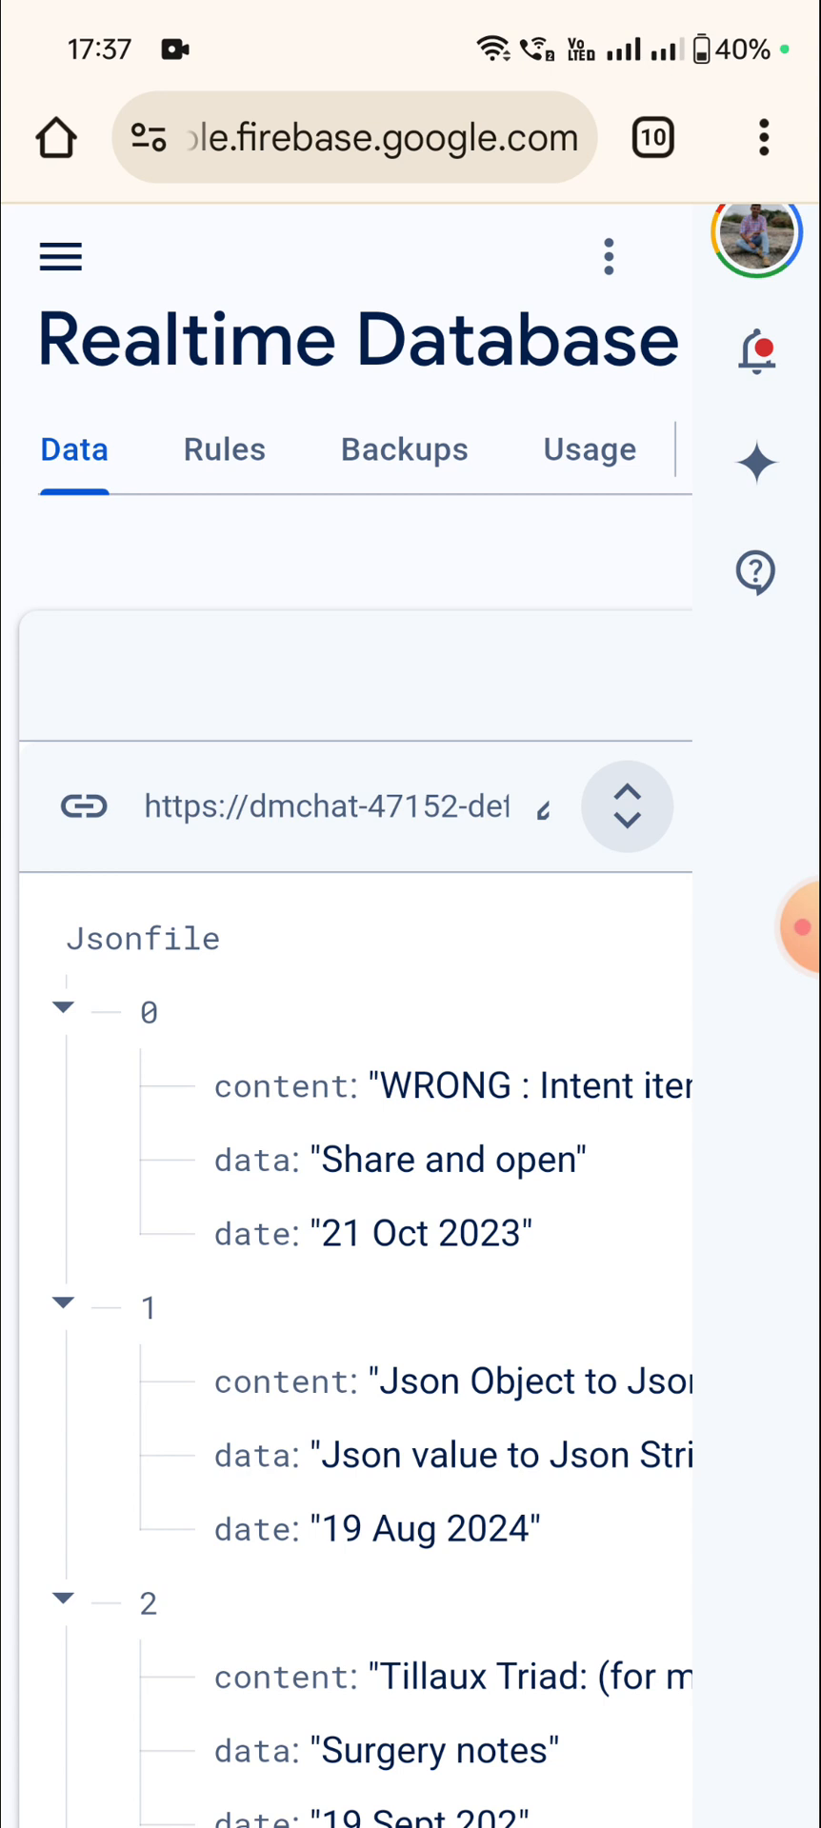
View Jsonfile at the database root beside Admin and Balance, folding entries 0–3
{"action": "left_click", "coordinate": [627, 807]}
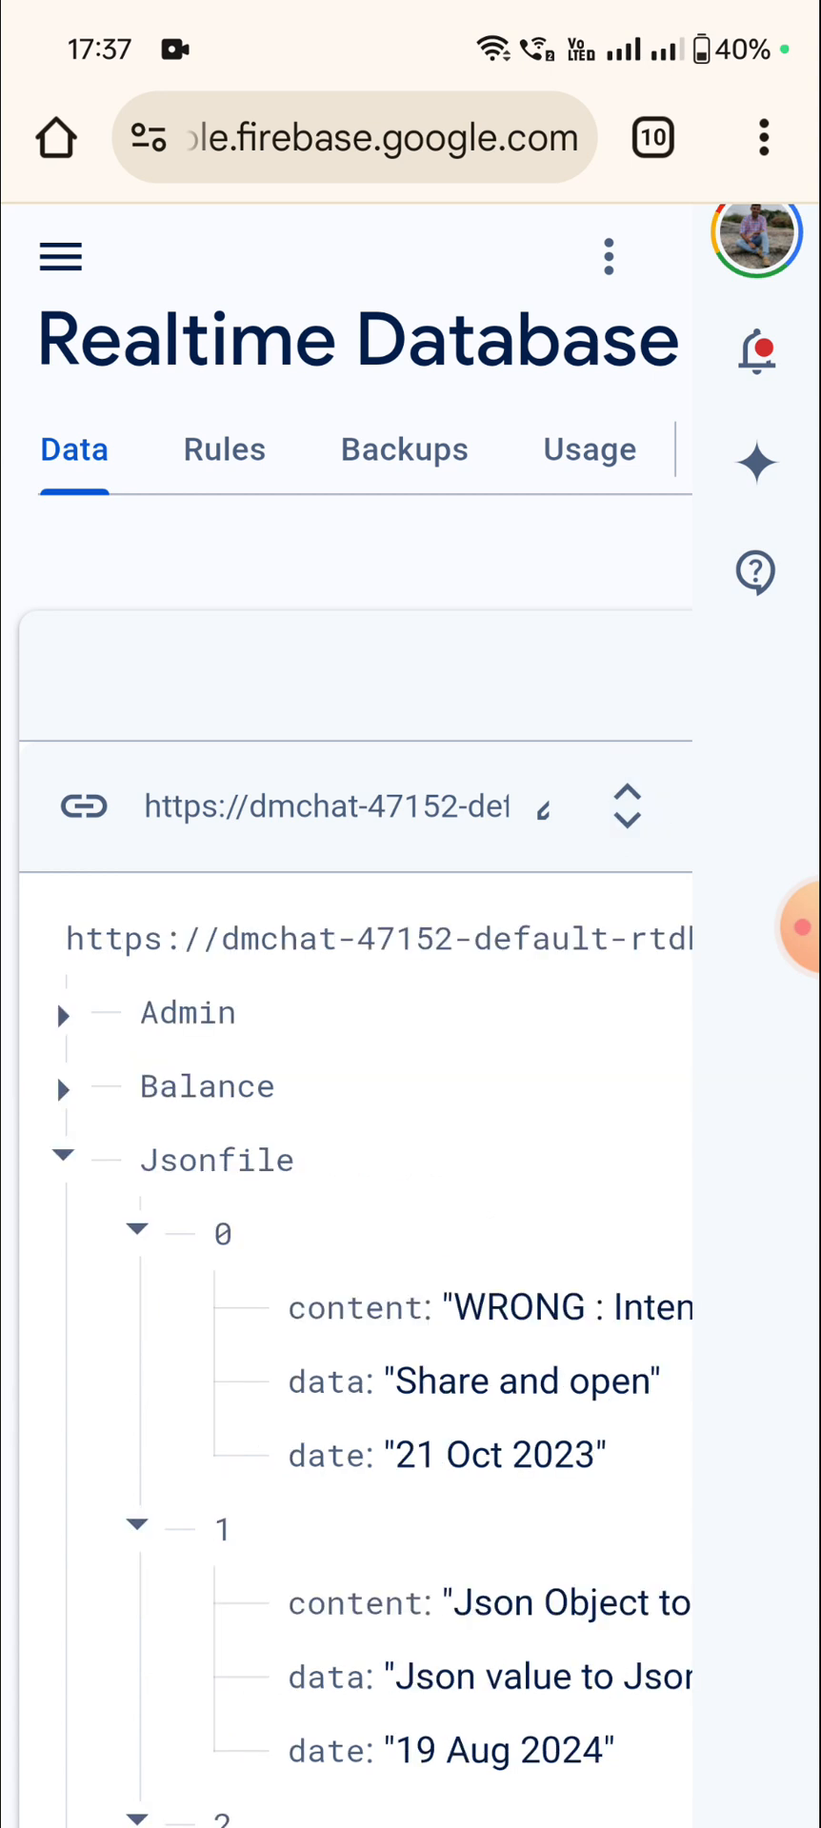
{"action": "left_click", "coordinate": [63, 1160]}
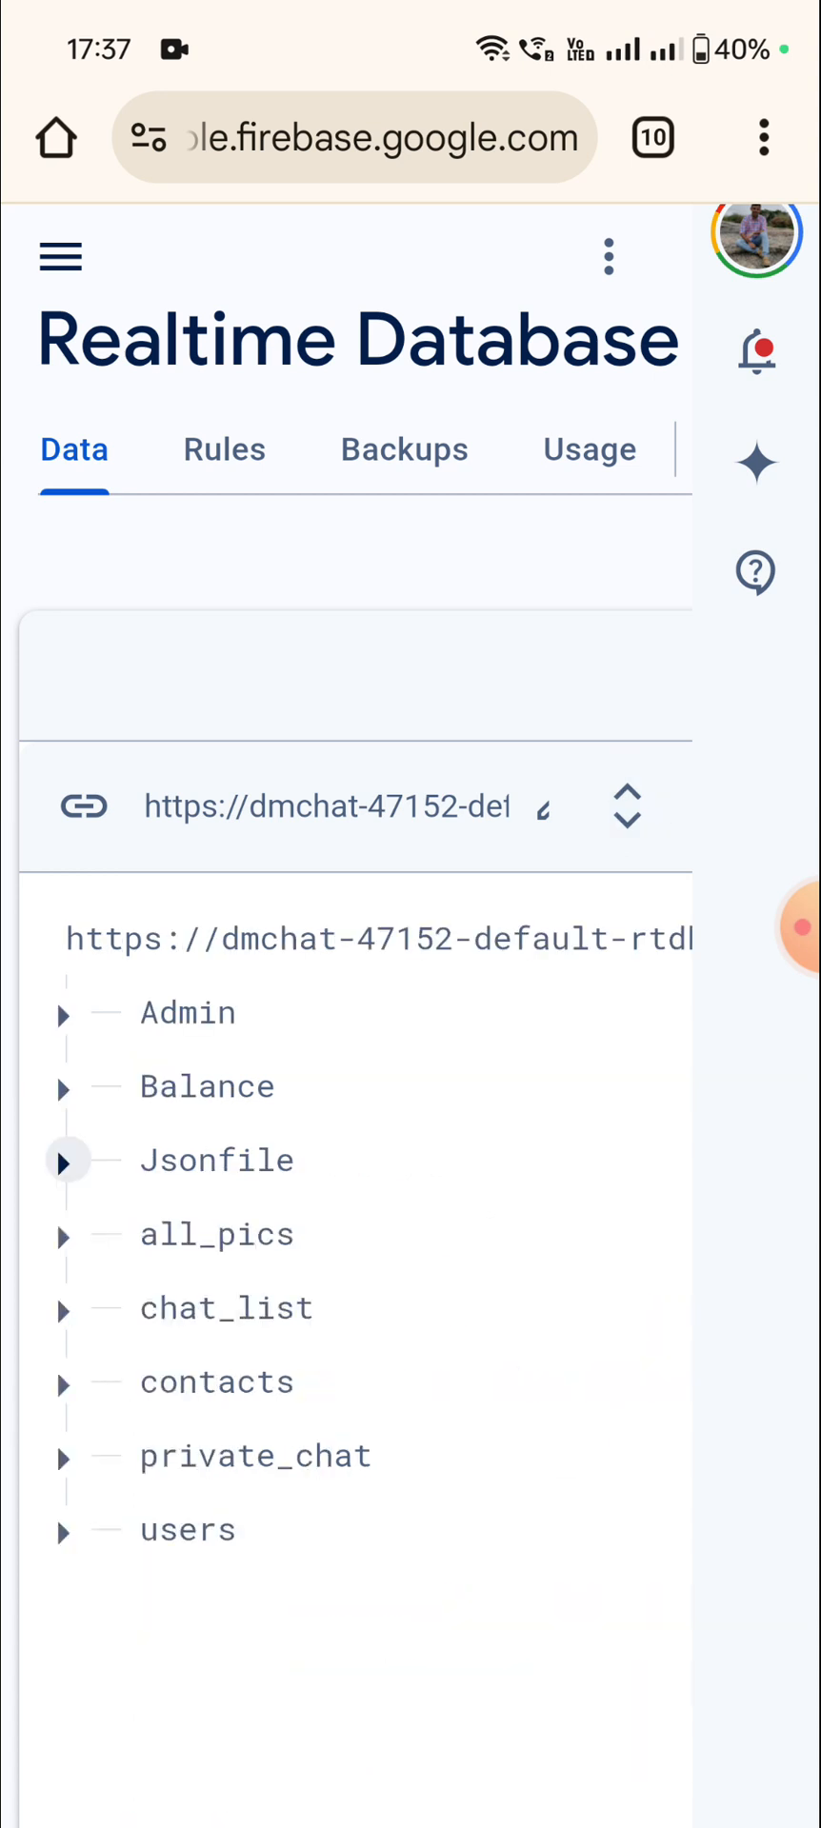
{"action": "left_click", "coordinate": [67, 1160]}
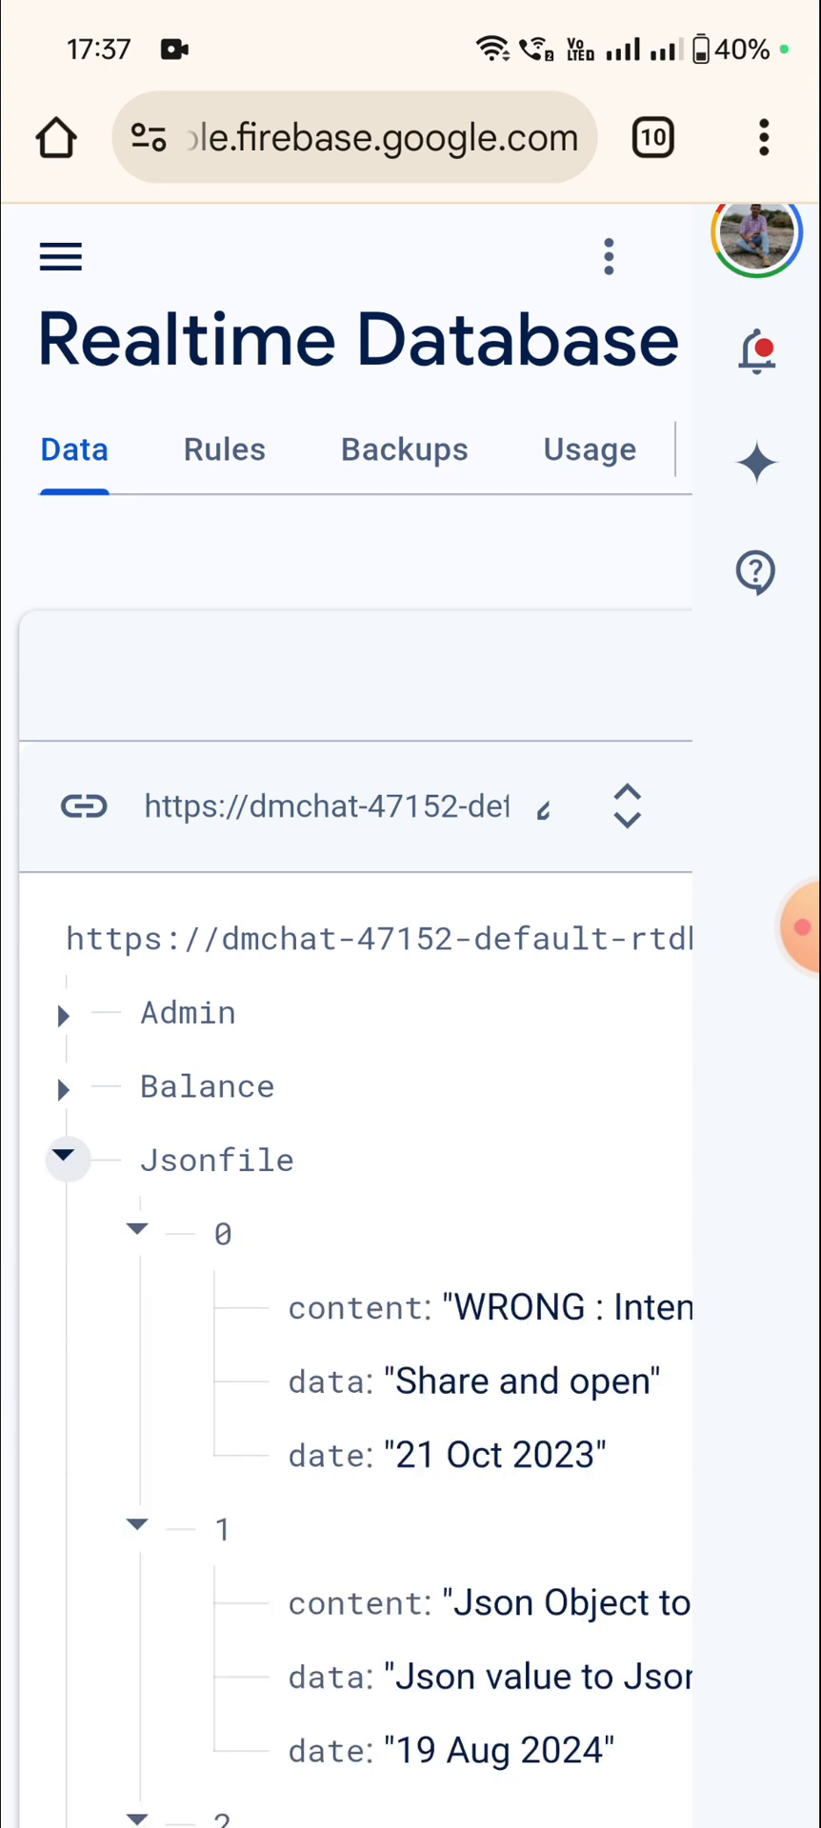
{"action": "left_click", "coordinate": [137, 1229]}
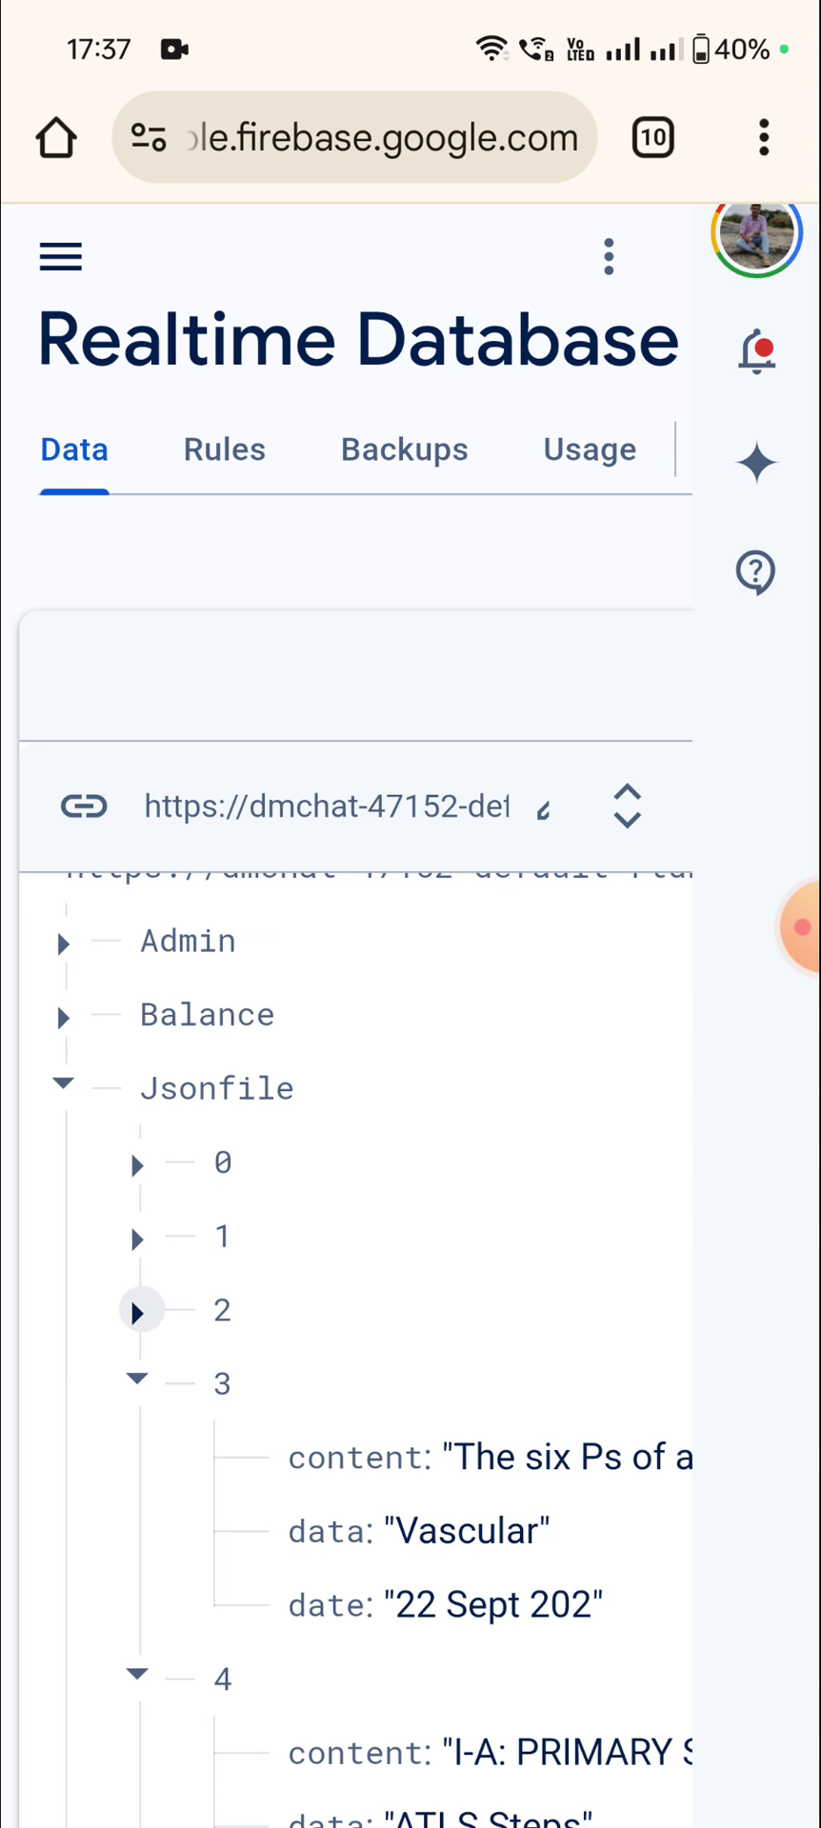
{"action": "left_click", "coordinate": [137, 1383]}
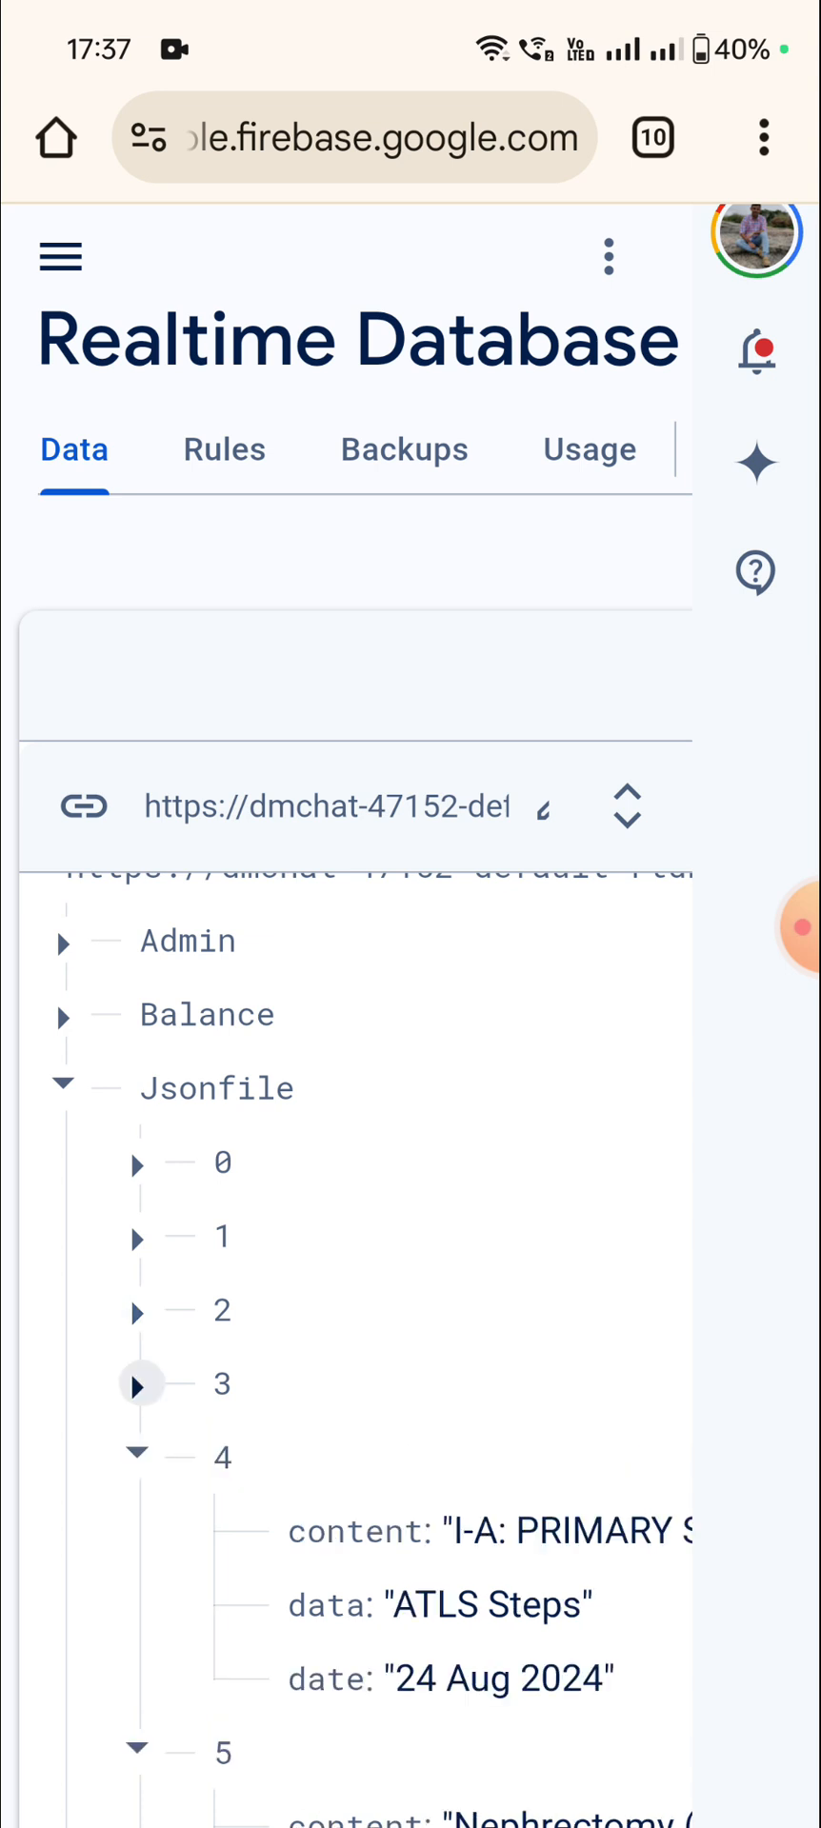